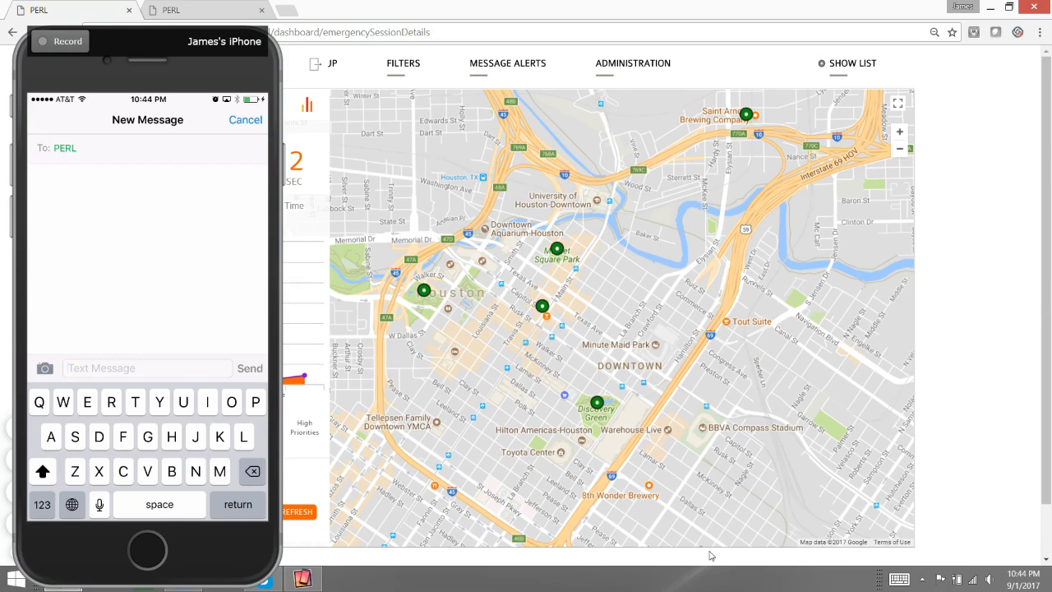
mouse_move(752, 486)
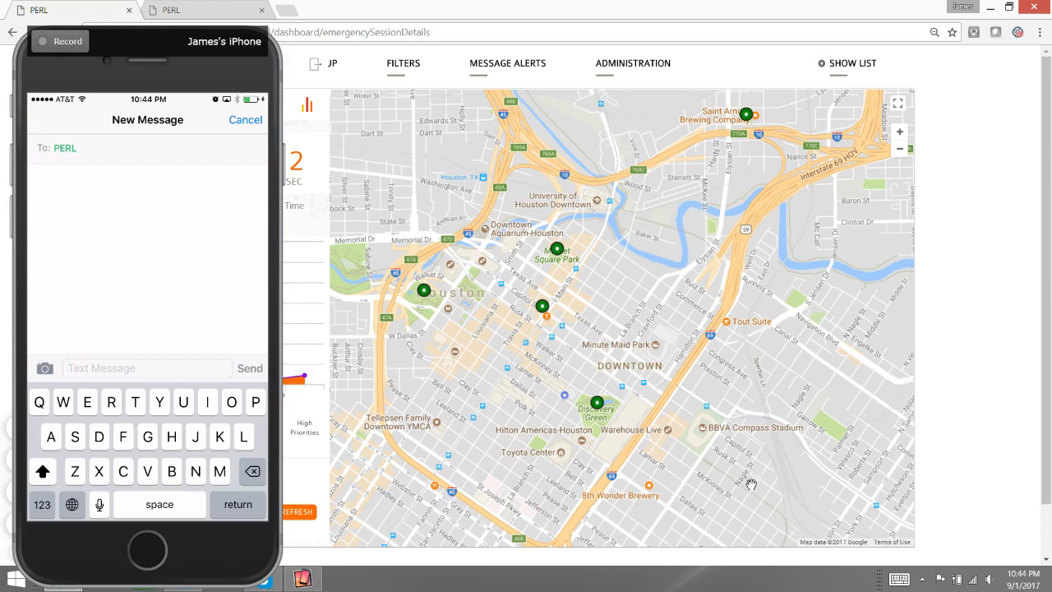
mouse_move(620, 412)
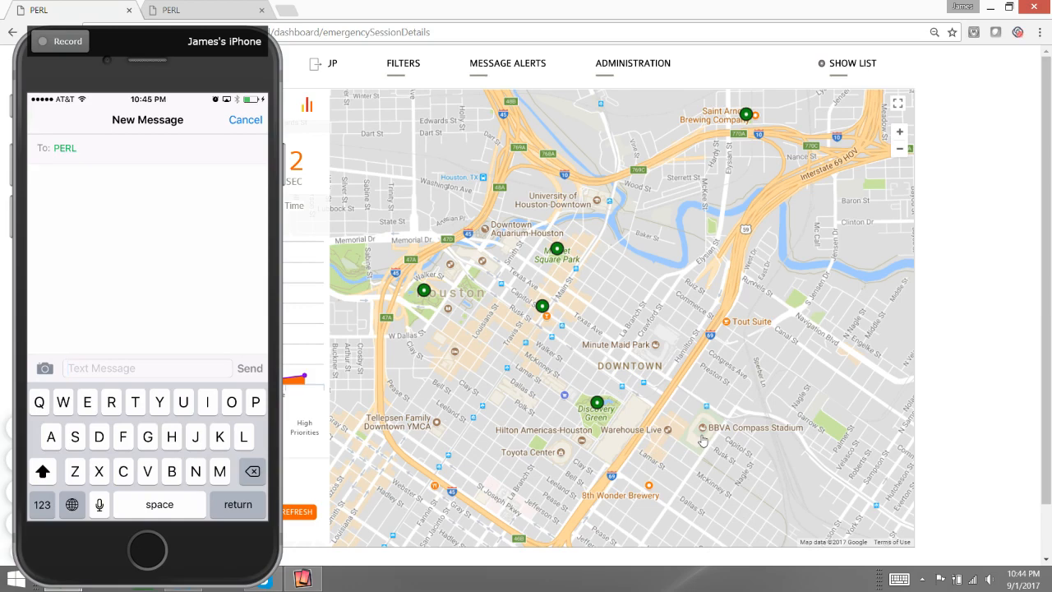
Type 'Enroll' as the new message to PERL.
type("Enr")
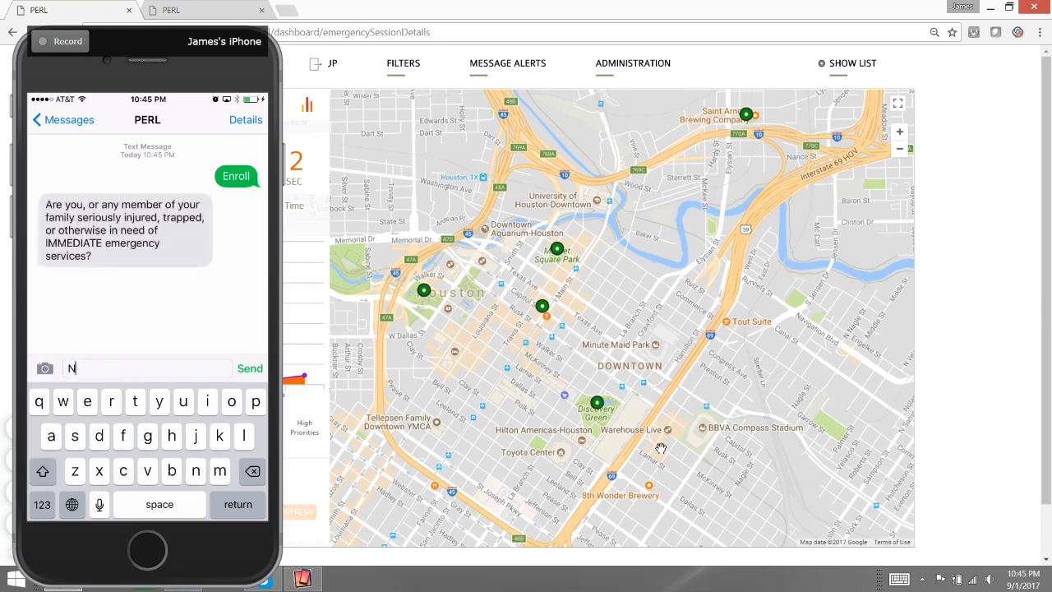
Reply No to emergency help, then 1 to register for the HURREVAC event.
left_click(250, 368)
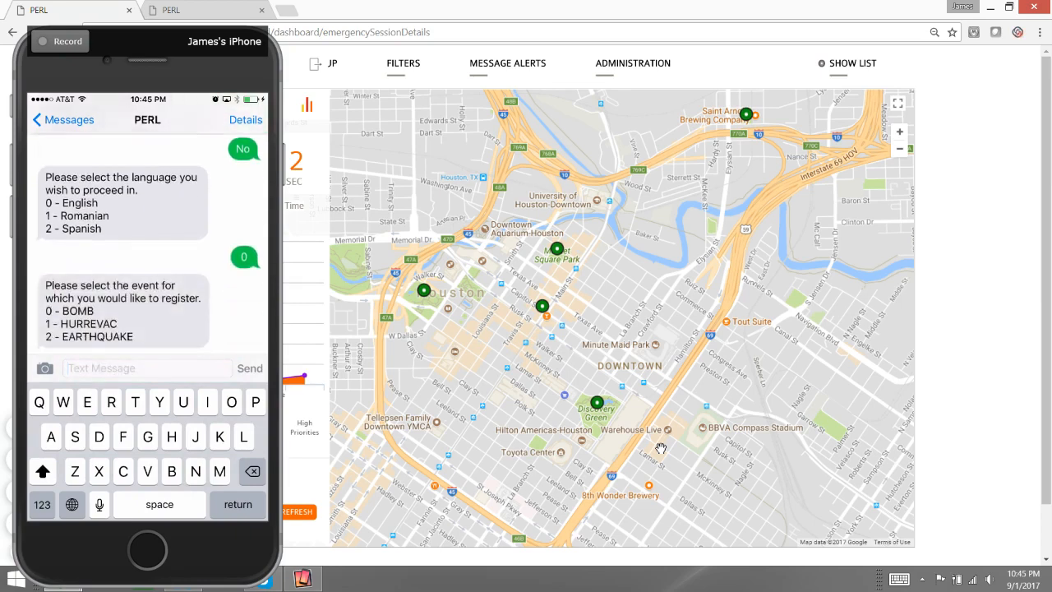
type("1")
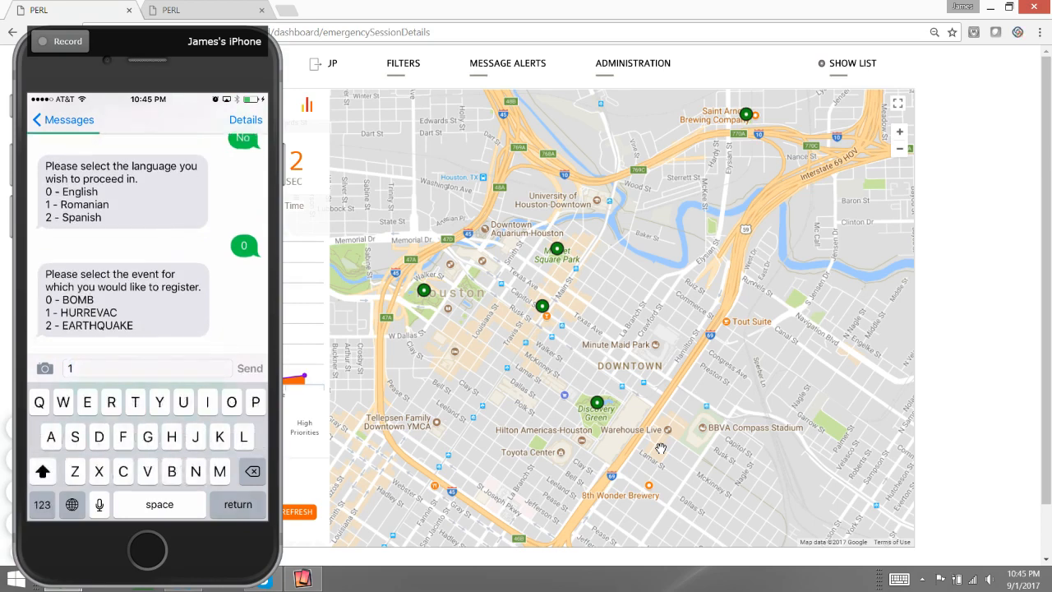
left_click(249, 368)
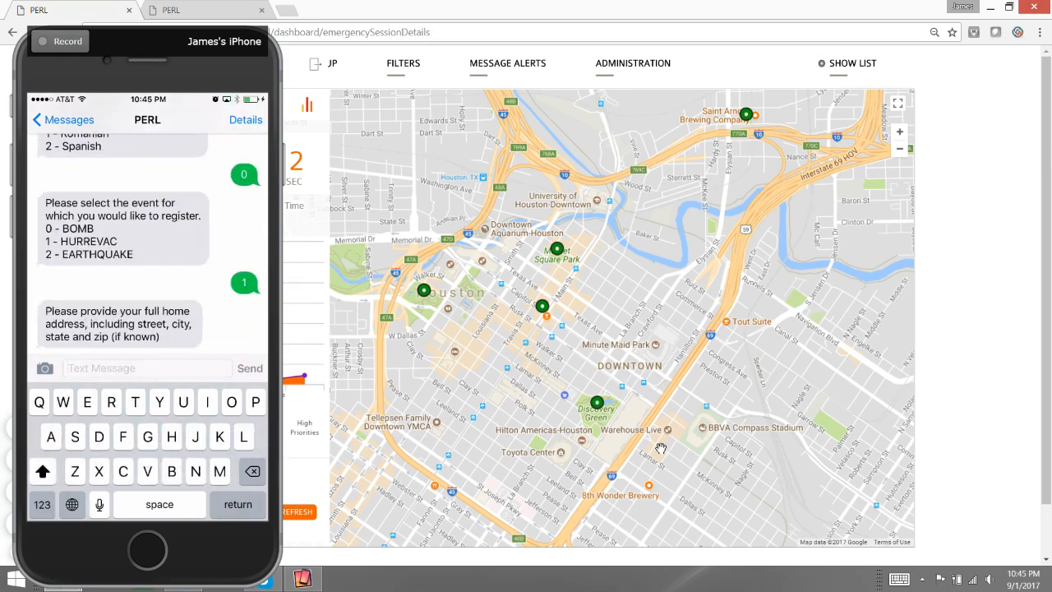
left_click(42, 505)
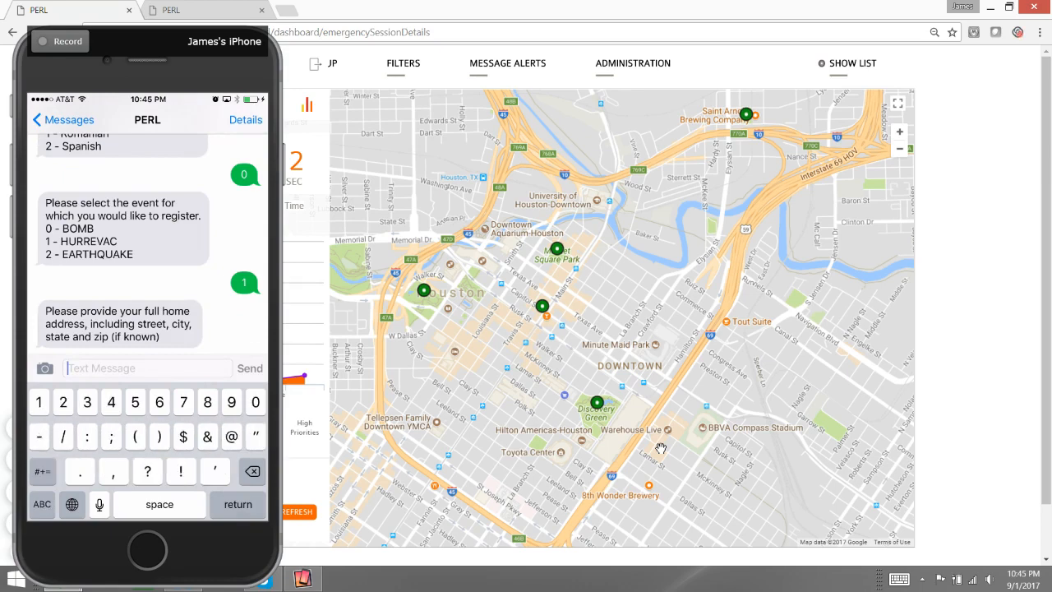
type("1407")
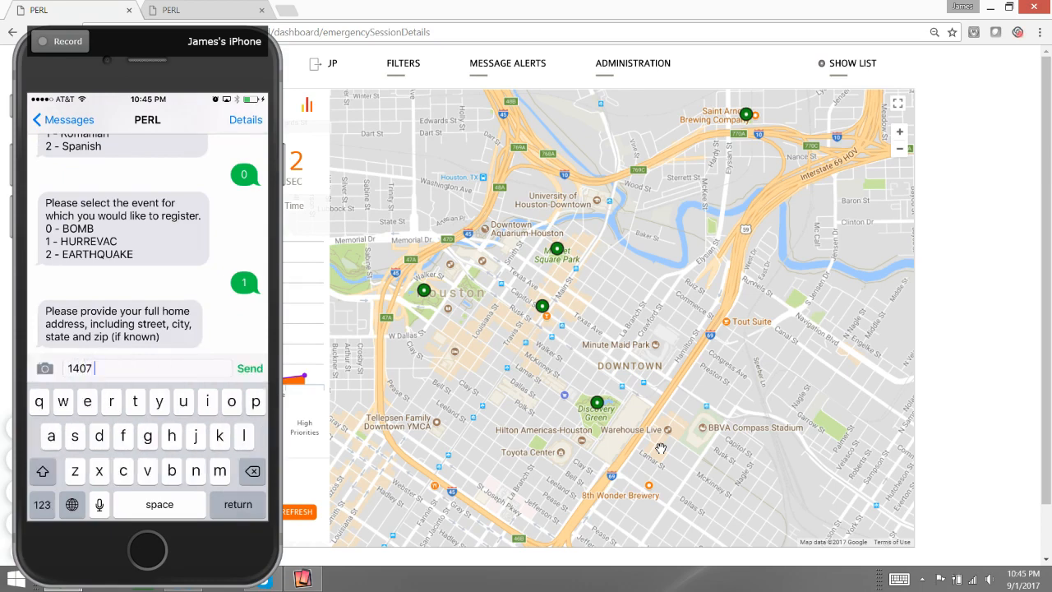
type("jefferson dt")
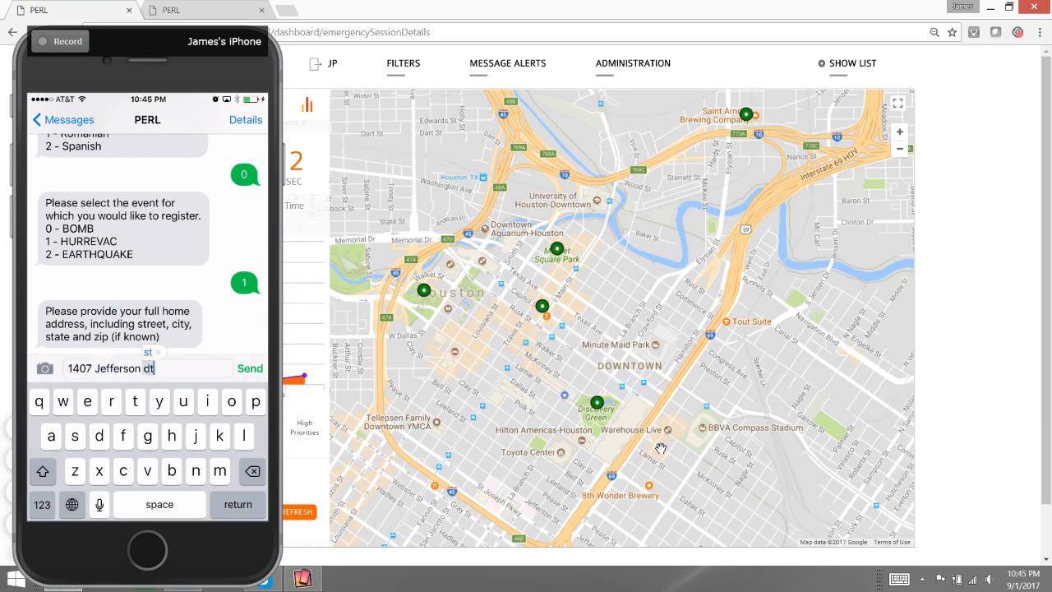
left_click(42, 503)
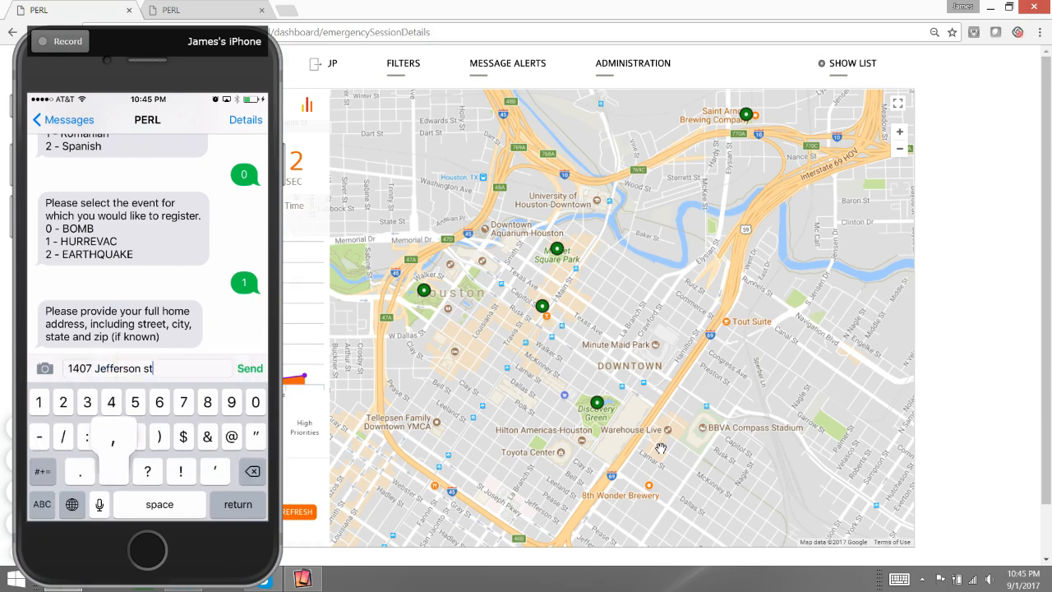
type(", houston")
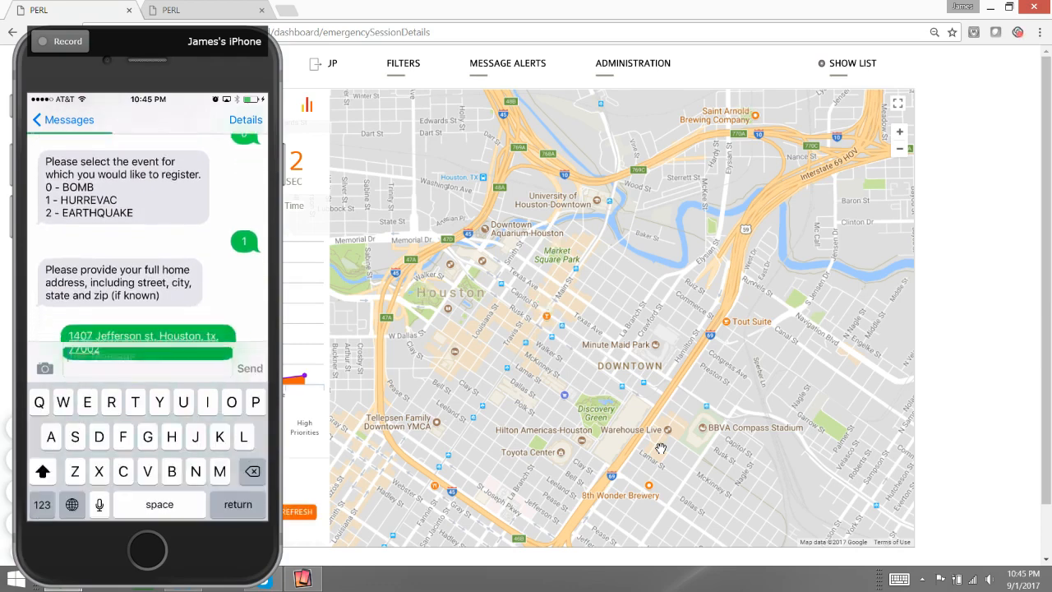
left_click(249, 368)
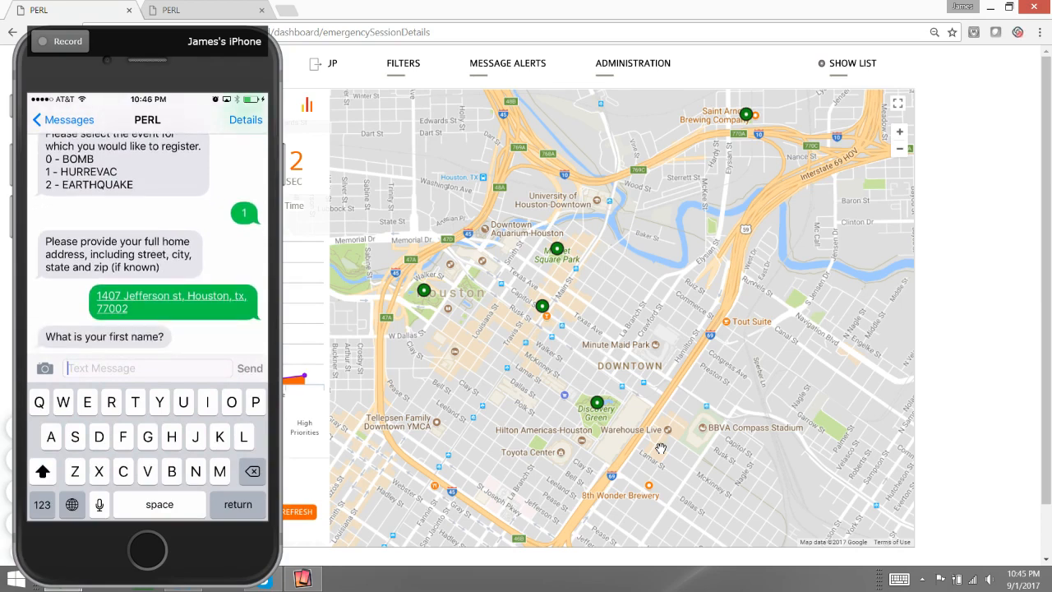
type("Mary")
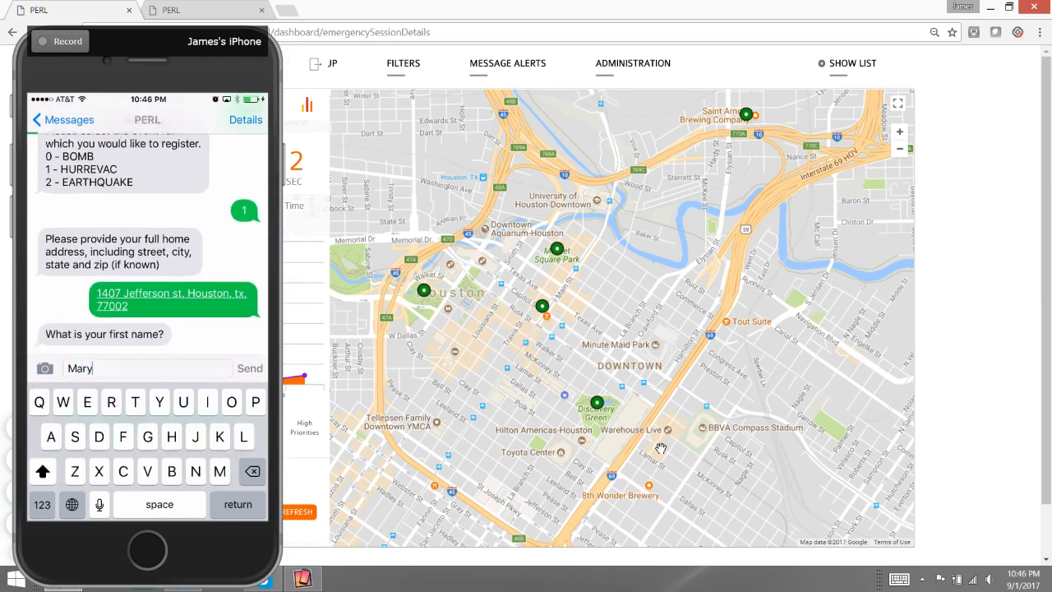
left_click(249, 369)
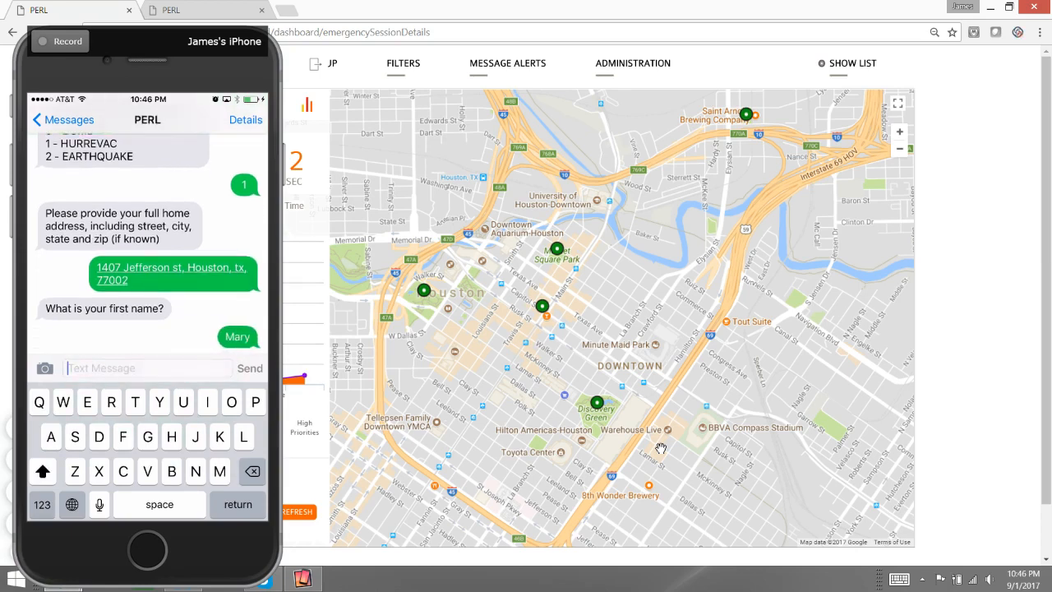
type("Joned")
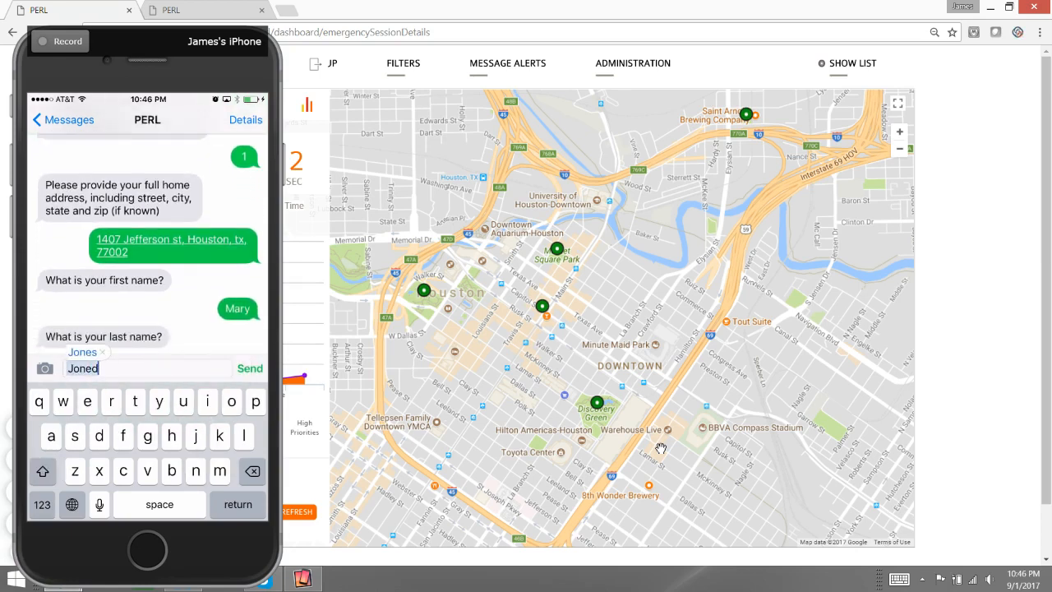
left_click(249, 369)
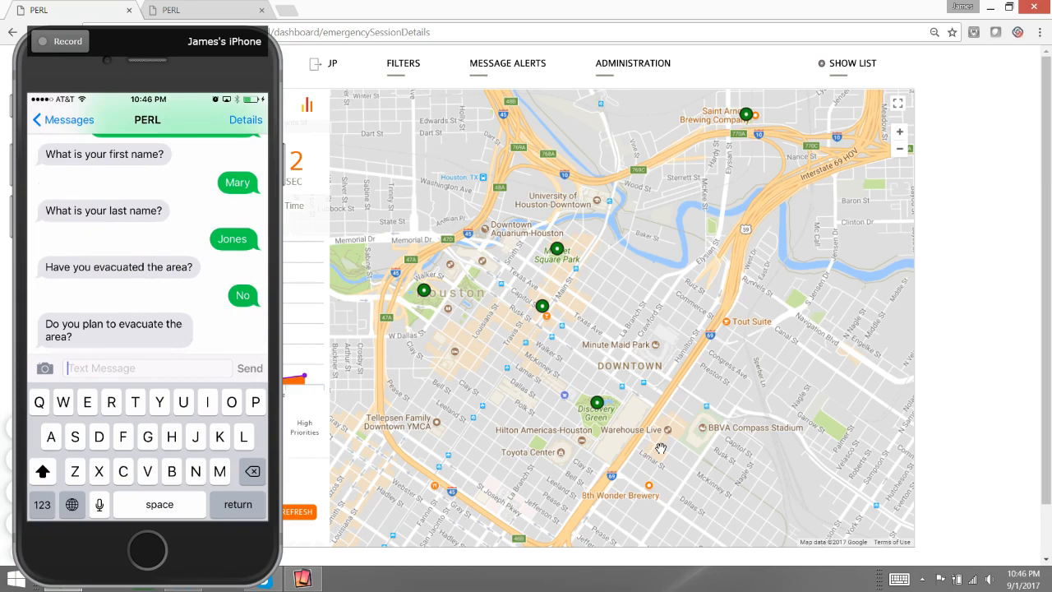
Answer the evacuation and transport questions, then reply No to home damage and injury.
left_click(88, 402)
type("Yes")
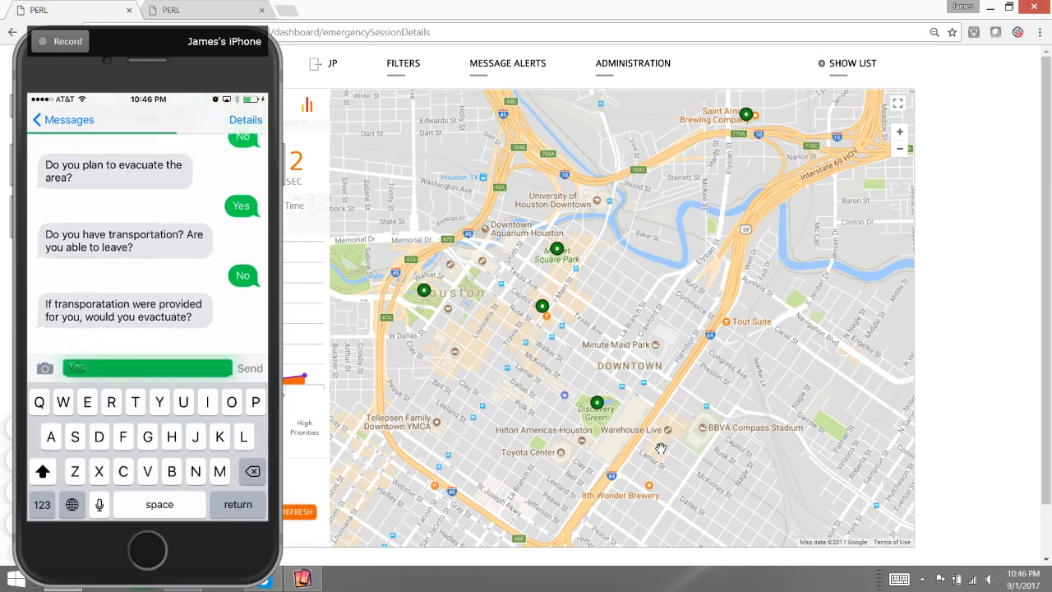
left_click(249, 369)
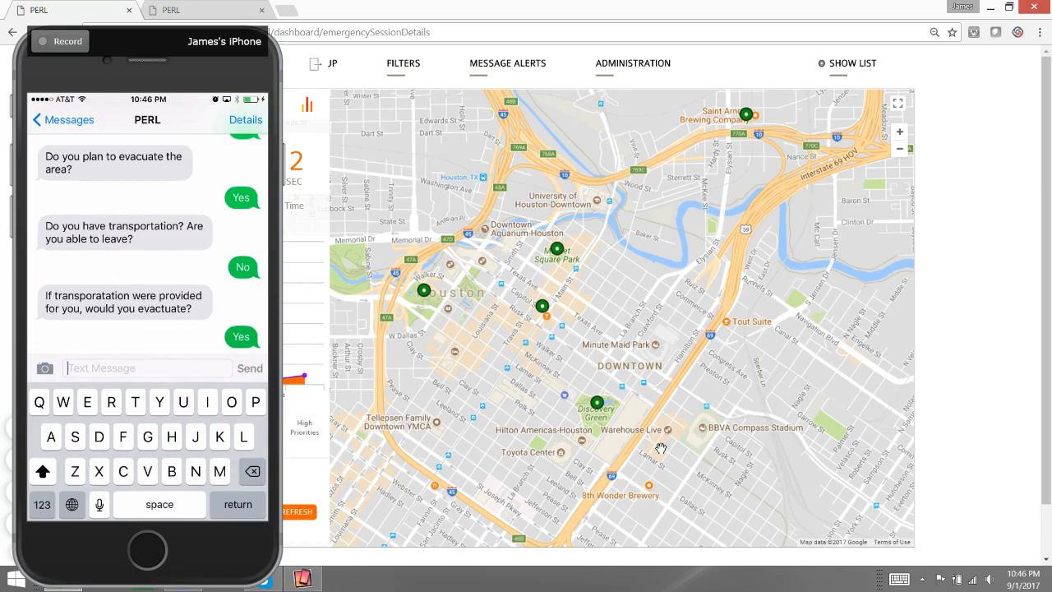
scroll("down", 3)
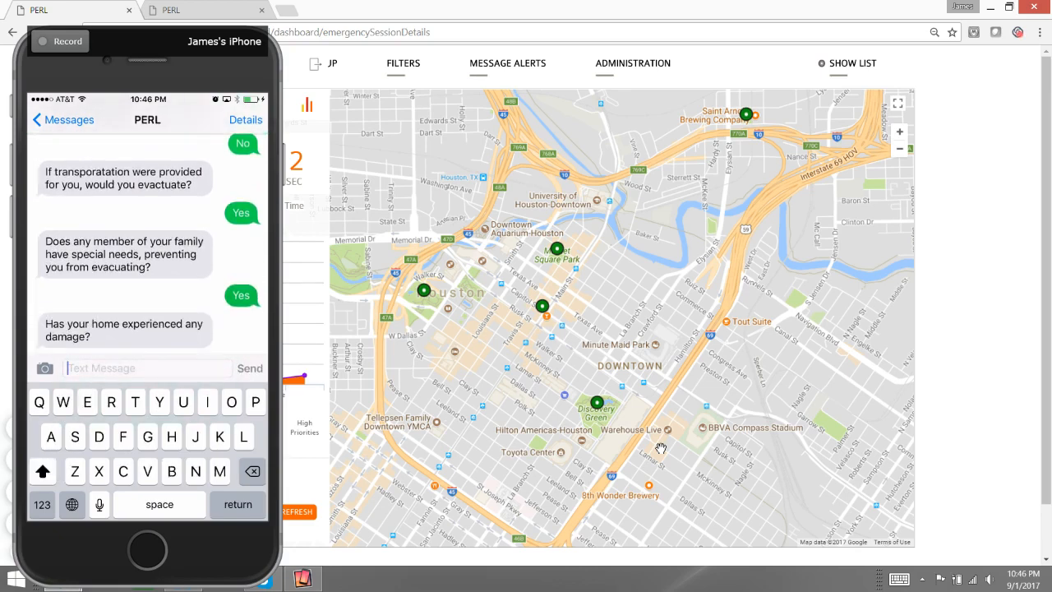
type("No")
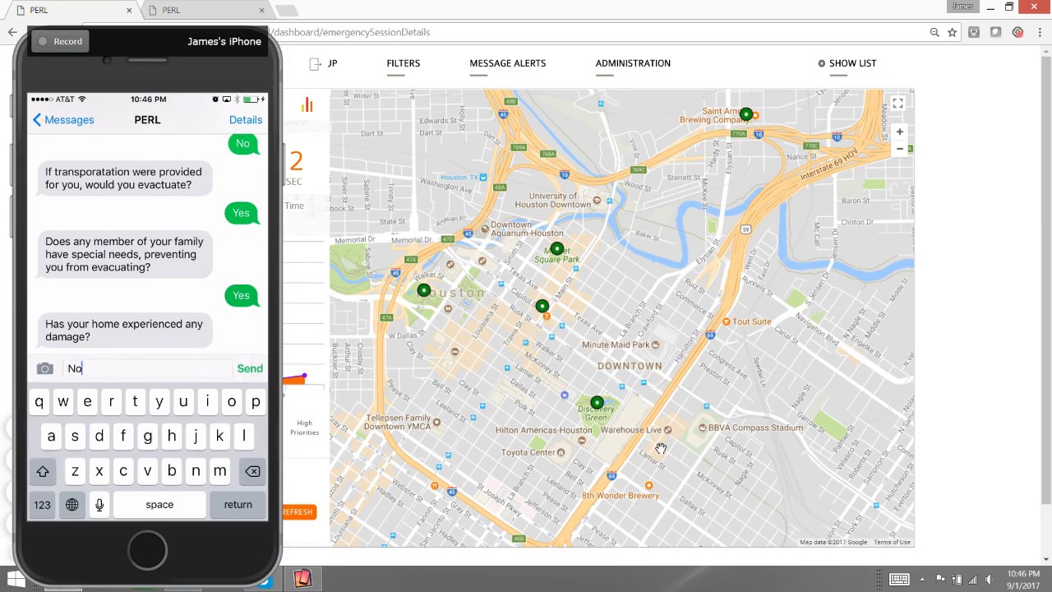
left_click(250, 368)
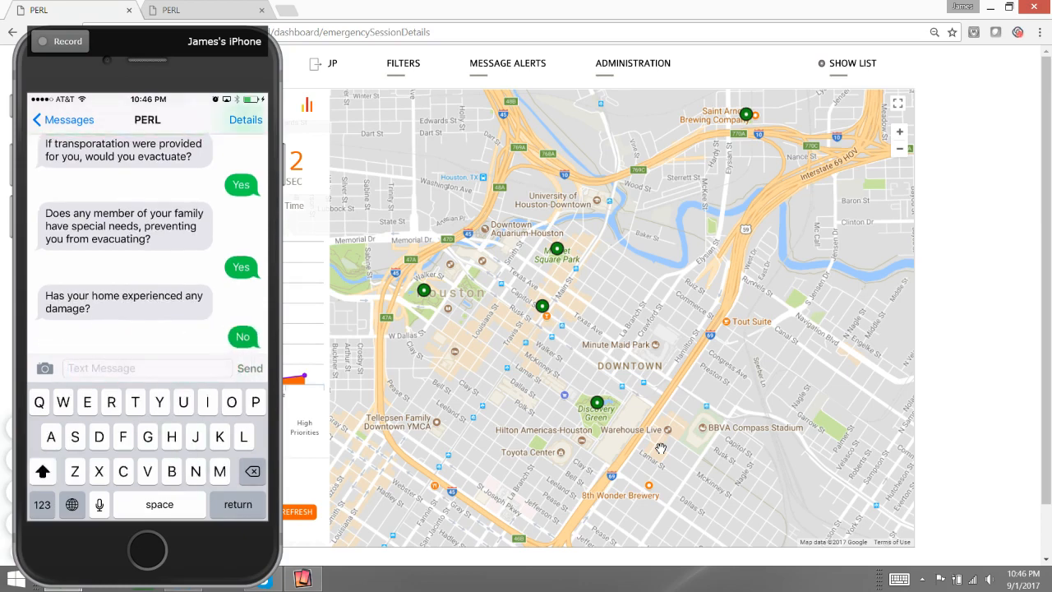
scroll("down", 3)
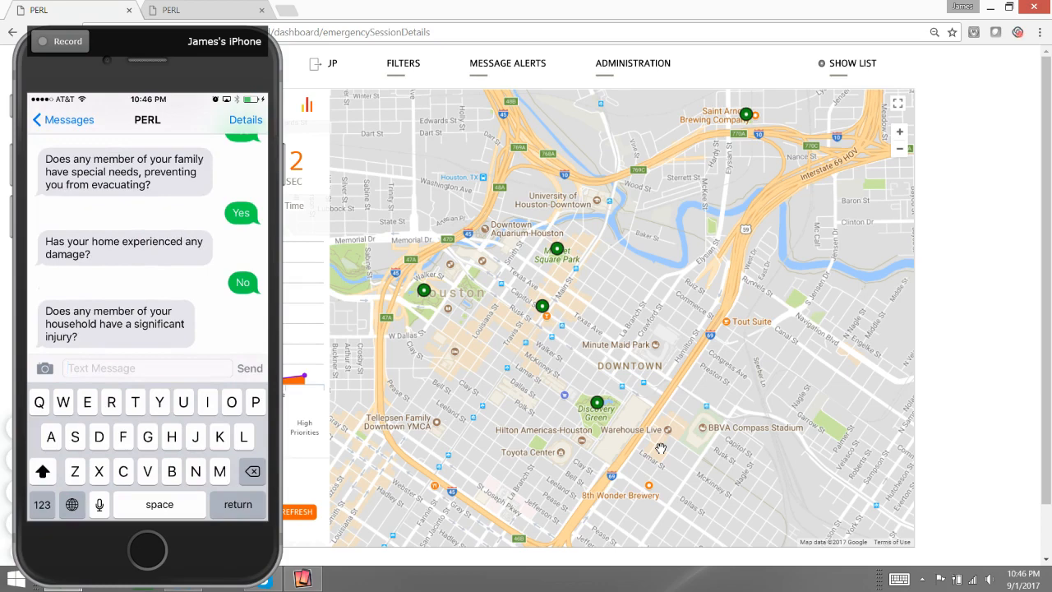
type("No")
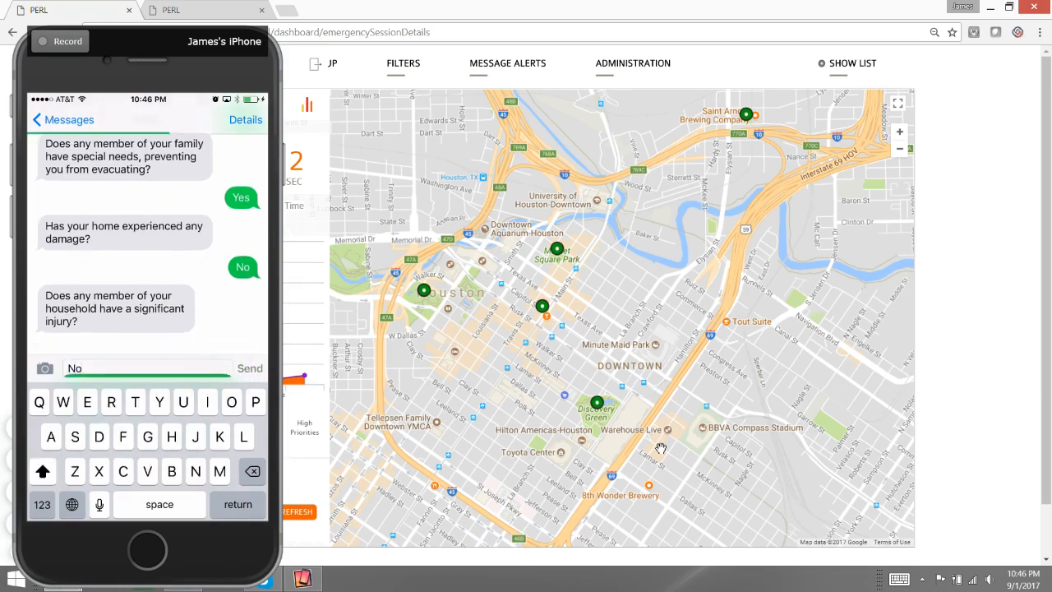
left_click(250, 368)
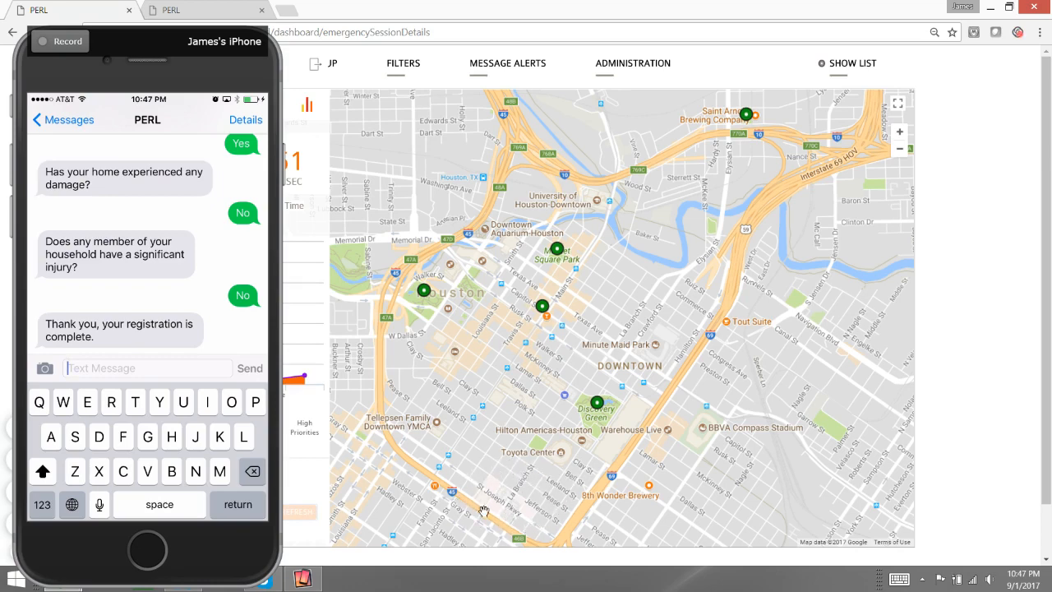
mouse_move(481, 513)
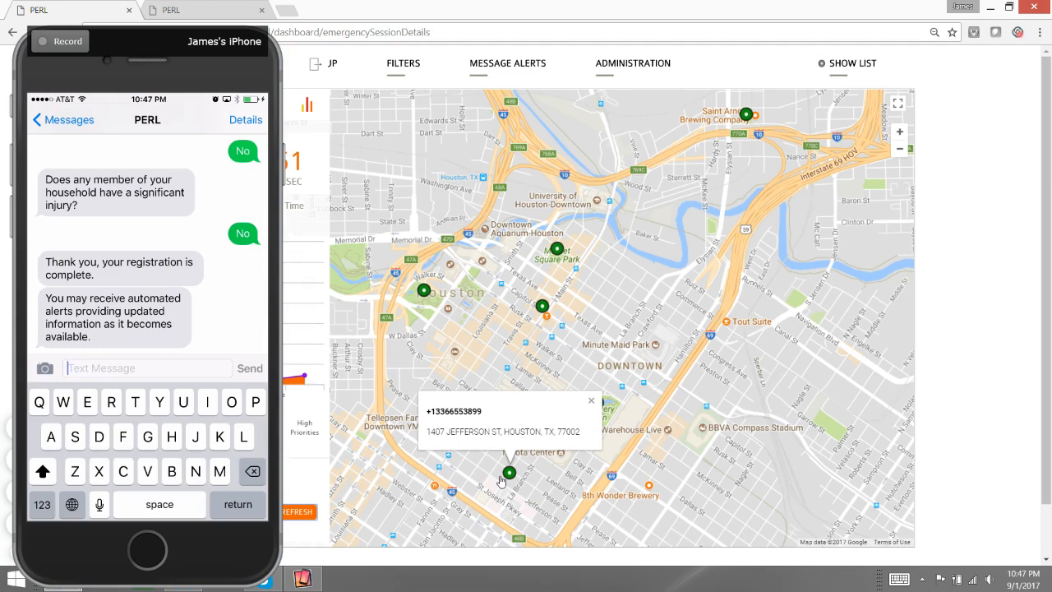
Switch to the second PERL tab with the Oakland emergency session map.
left_click(591, 399)
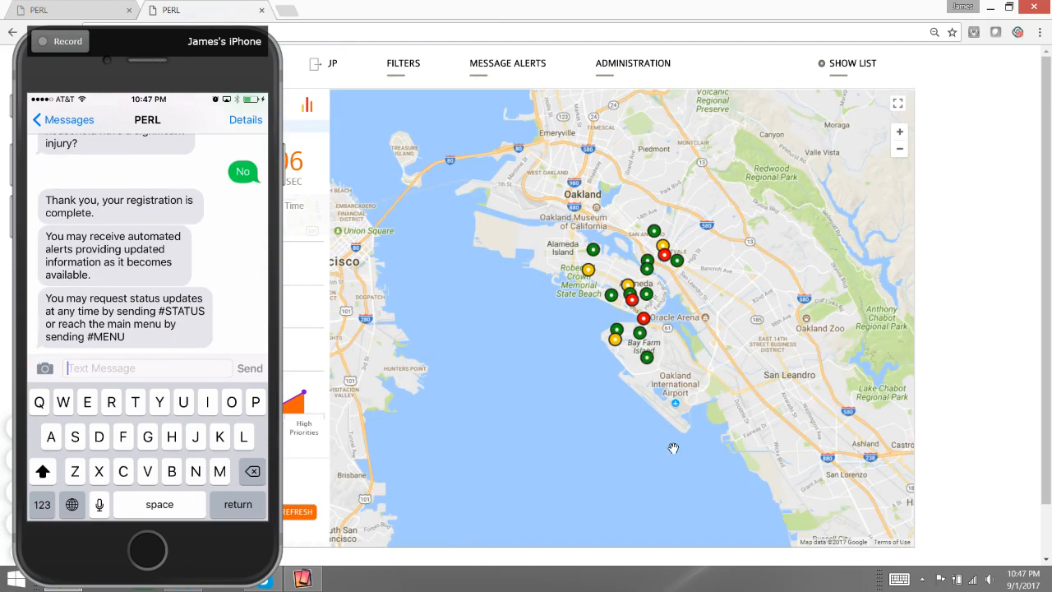
mouse_move(608, 187)
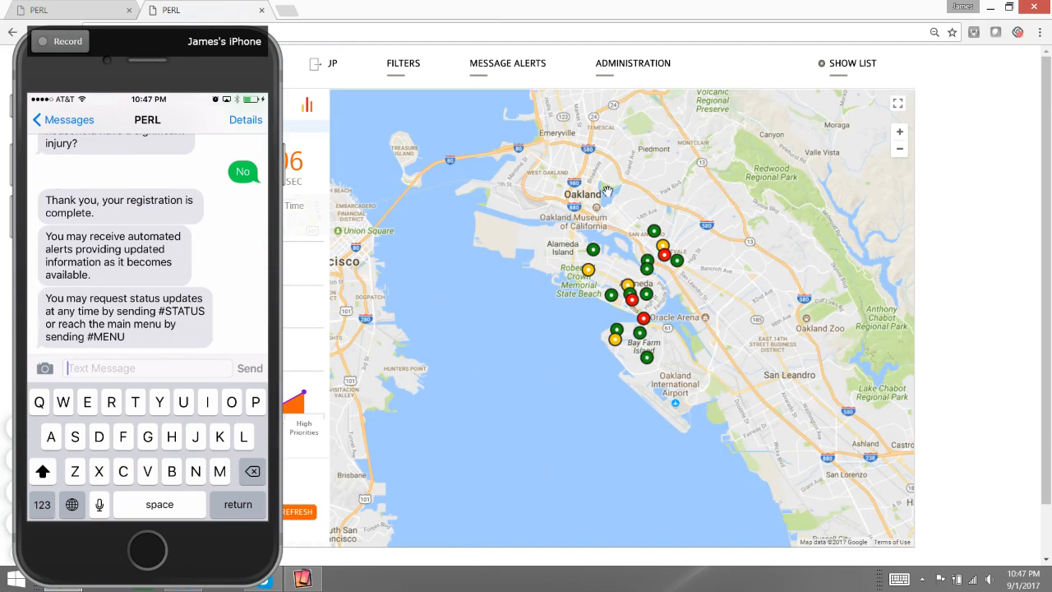
mouse_move(454, 408)
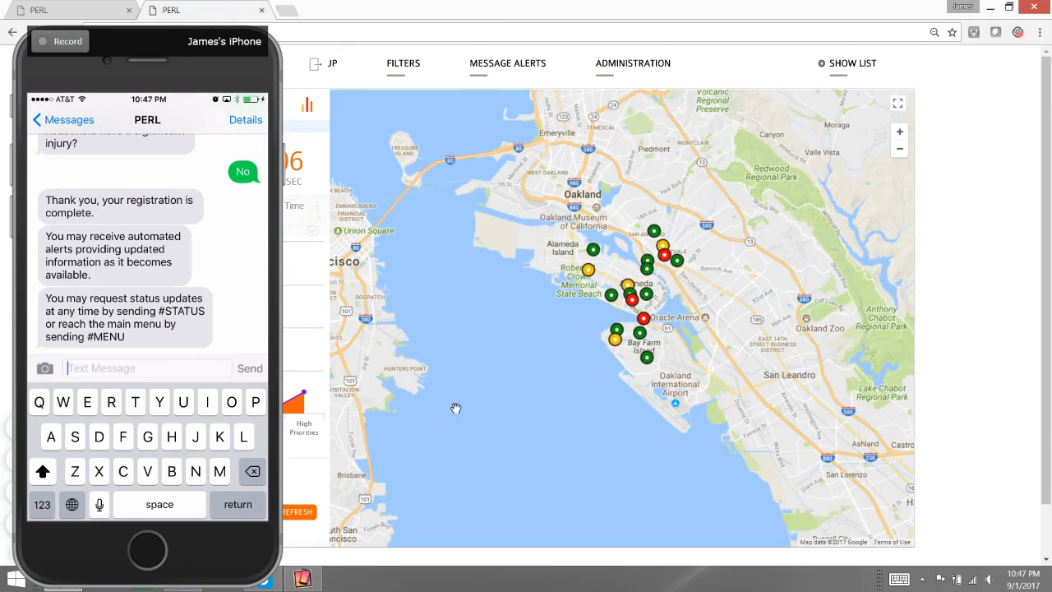
mouse_move(587, 222)
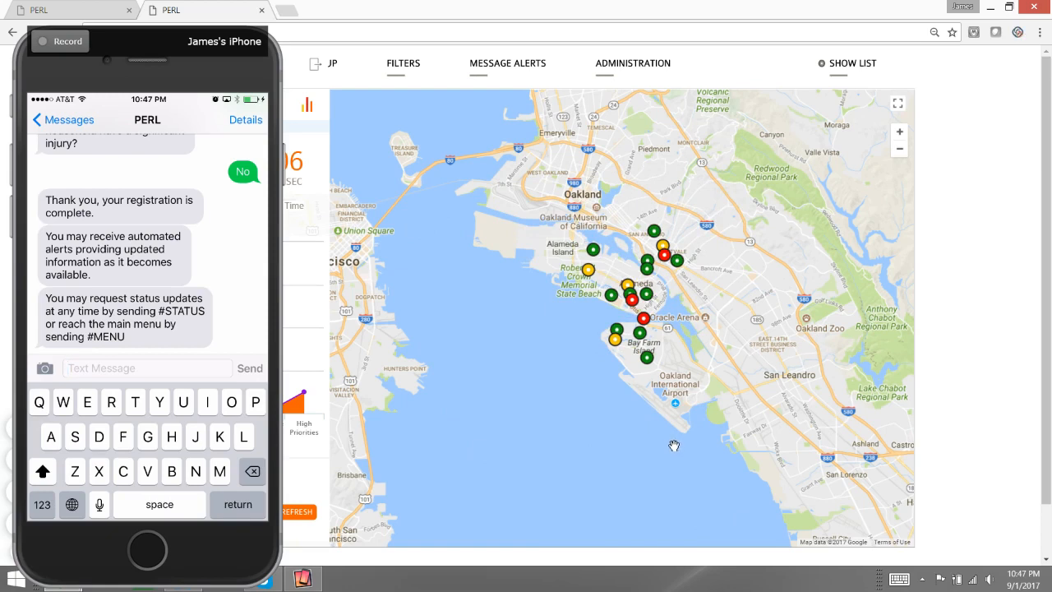
mouse_move(547, 345)
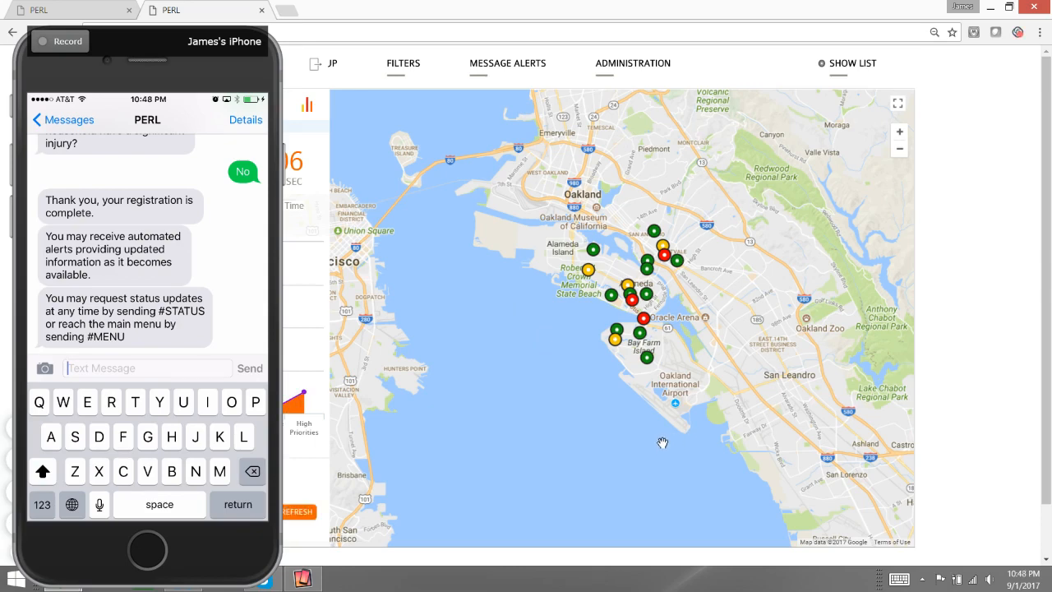
mouse_move(627, 250)
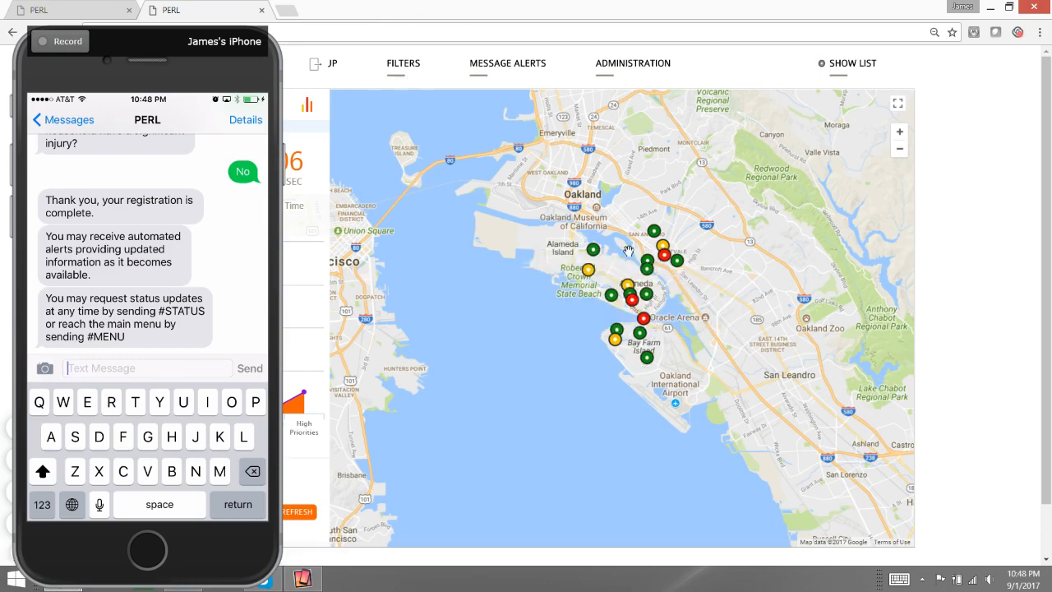
Filter the map to HIGH priority citizens only.
left_click(402, 64)
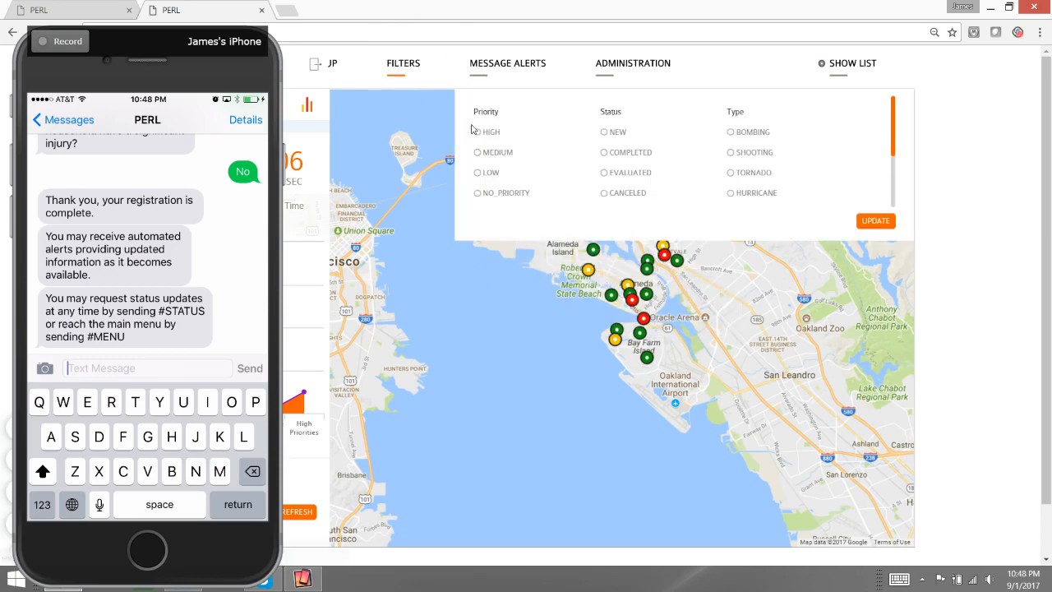
left_click(477, 131)
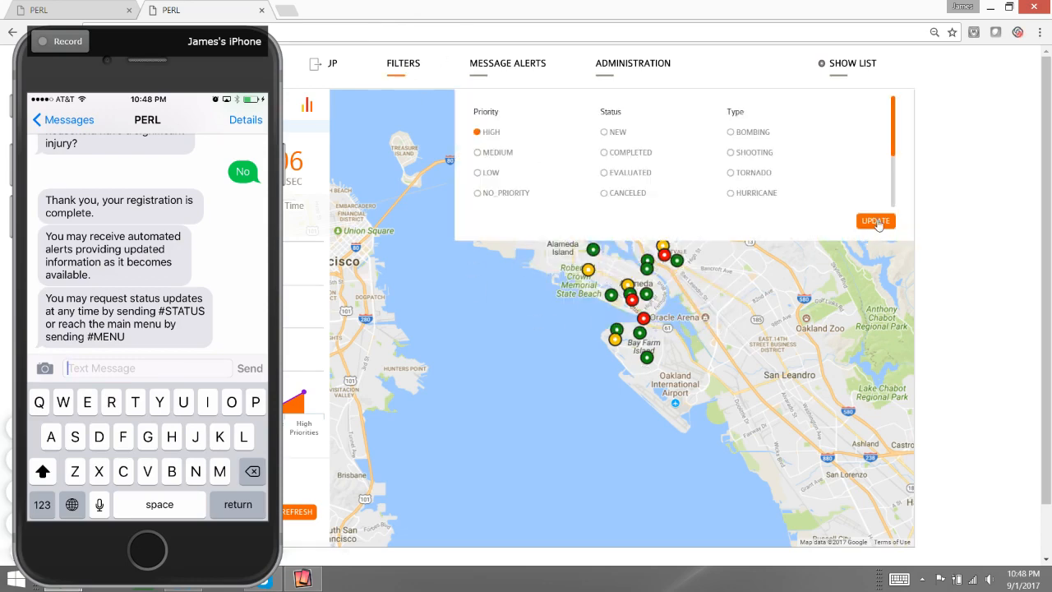
left_click(876, 221)
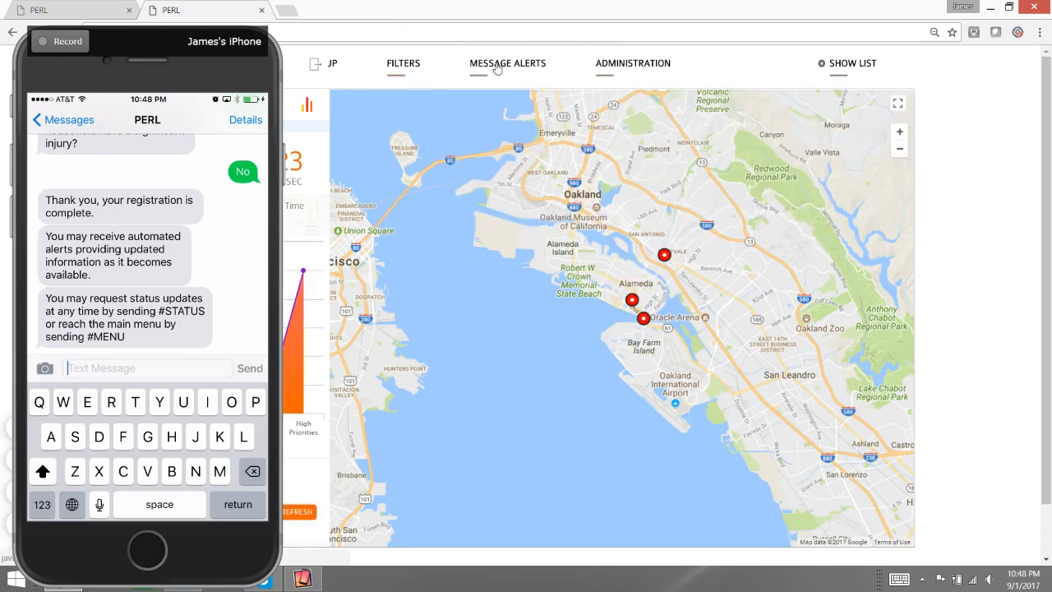
Send high-priority citizens an alert that immediate help is coming and to remain in place.
left_click(508, 63)
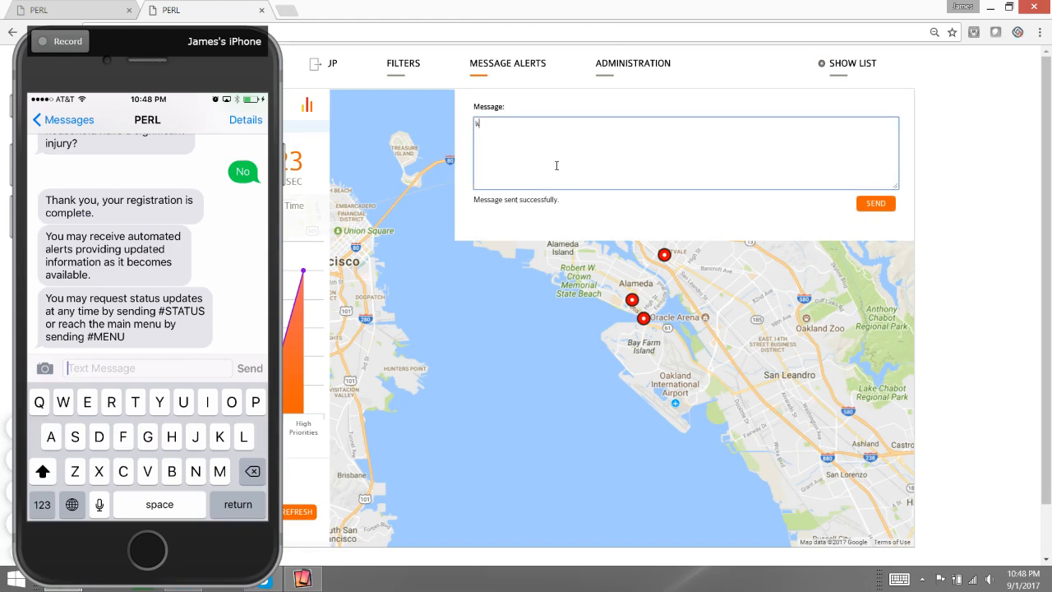
type("e see that you need")
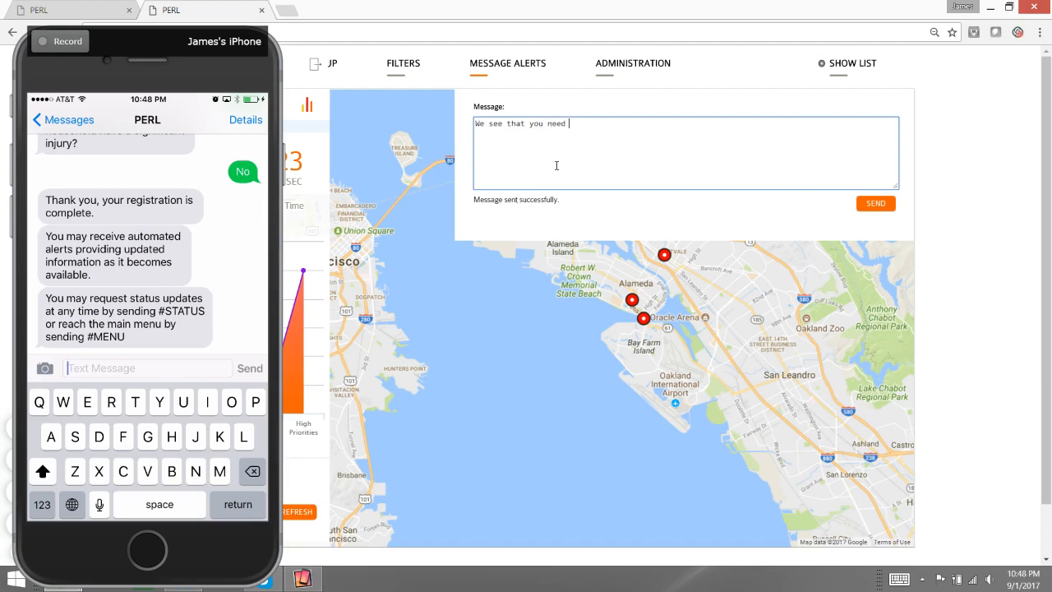
type("immediate help. Please remain in place while we send")
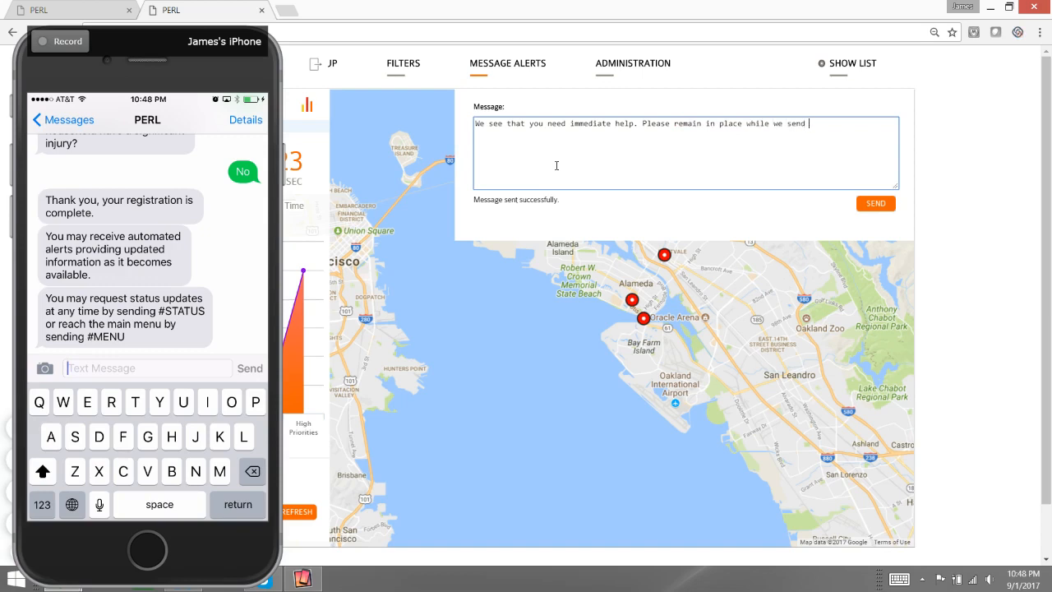
type("assistanc")
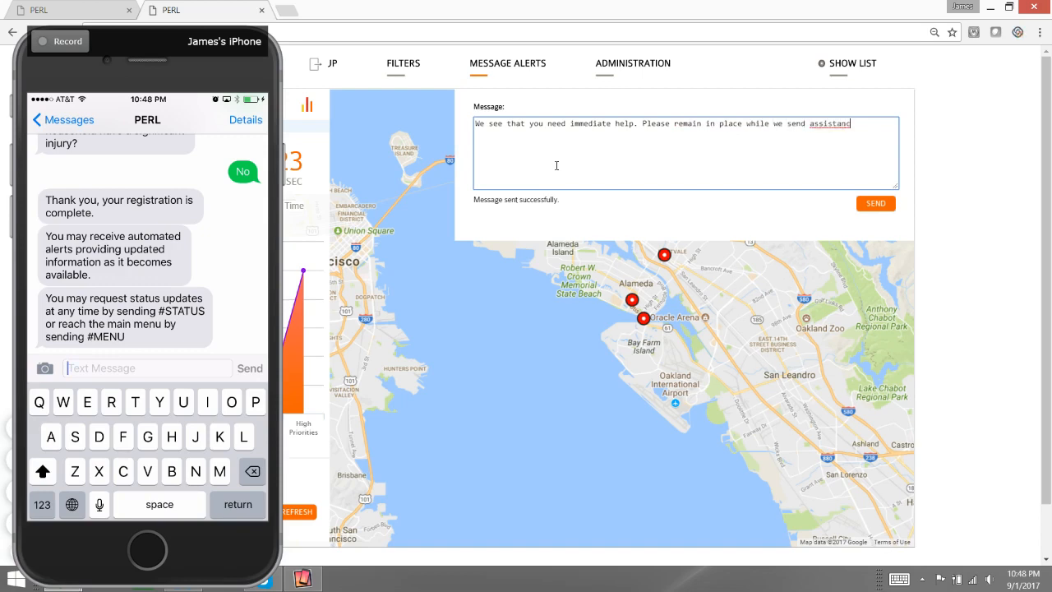
type("e/")
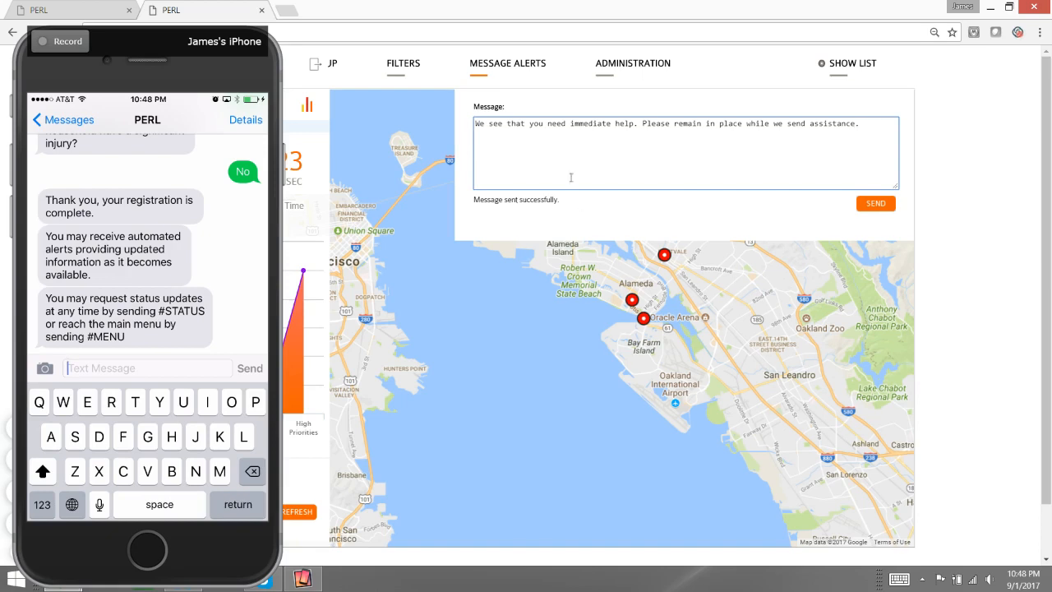
left_click(875, 204)
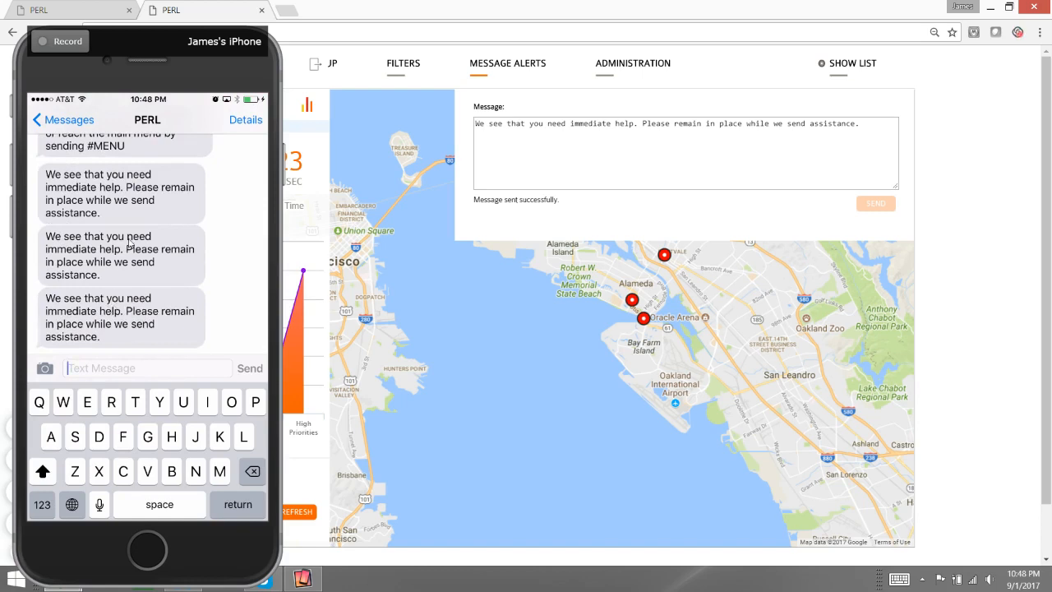
left_click(875, 203)
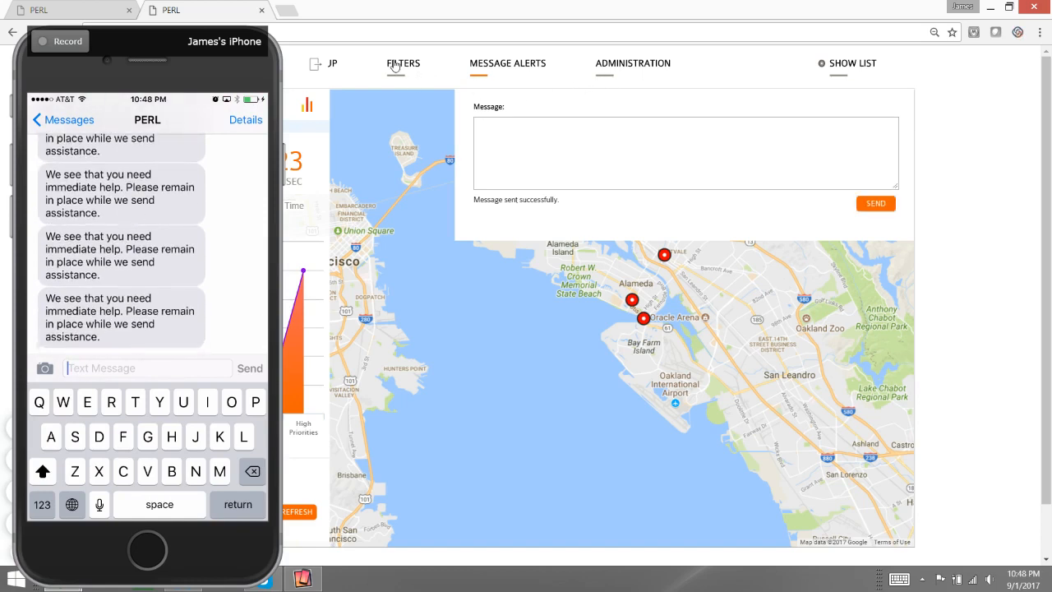
Remove the HIGH priority filter and filter by Earthquake type and location 94601.
left_click(403, 64)
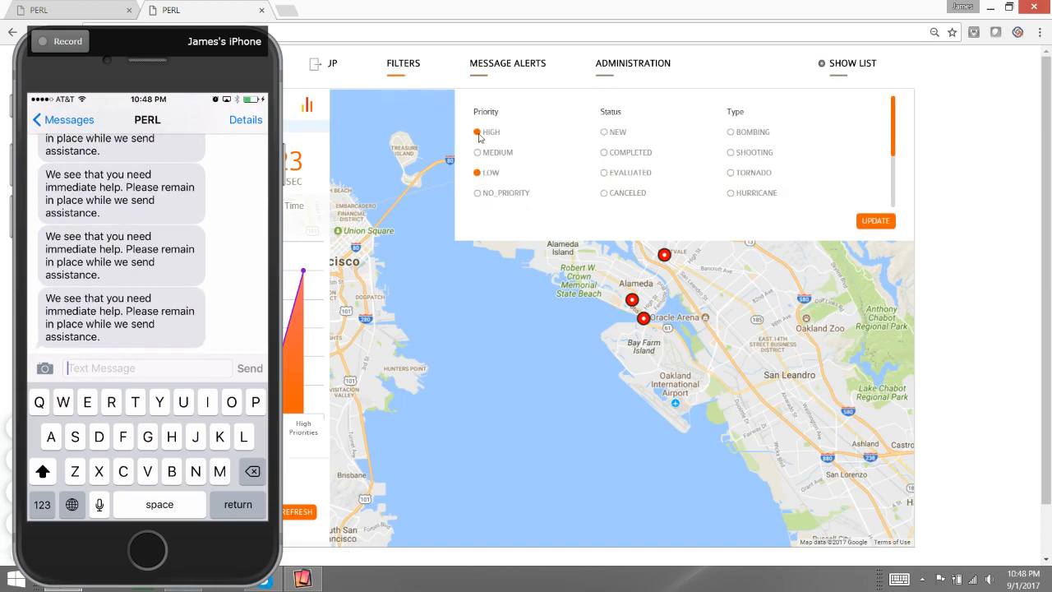
left_click(477, 131)
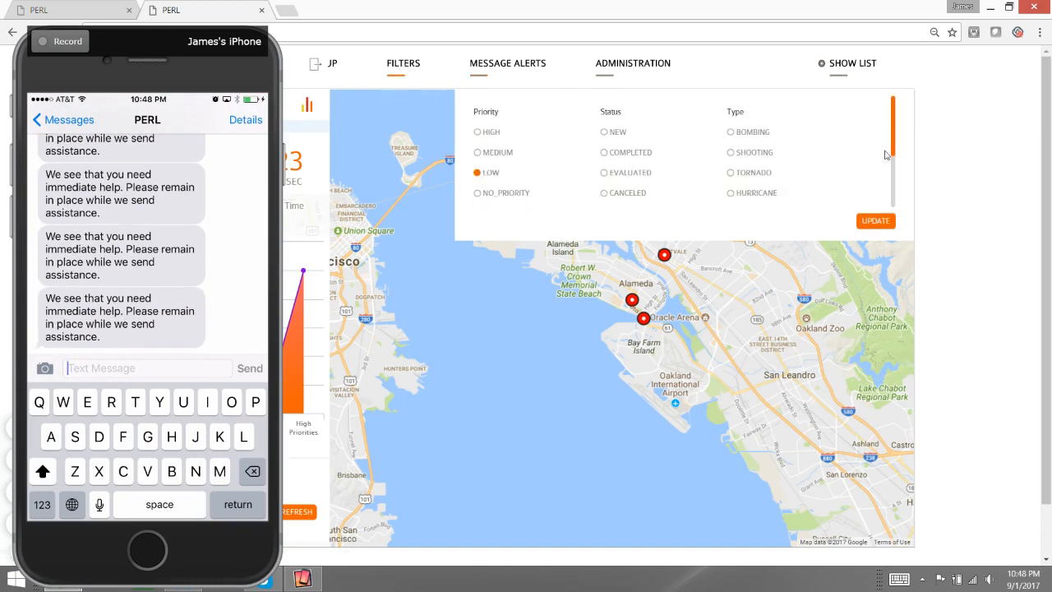
scroll("down", 3)
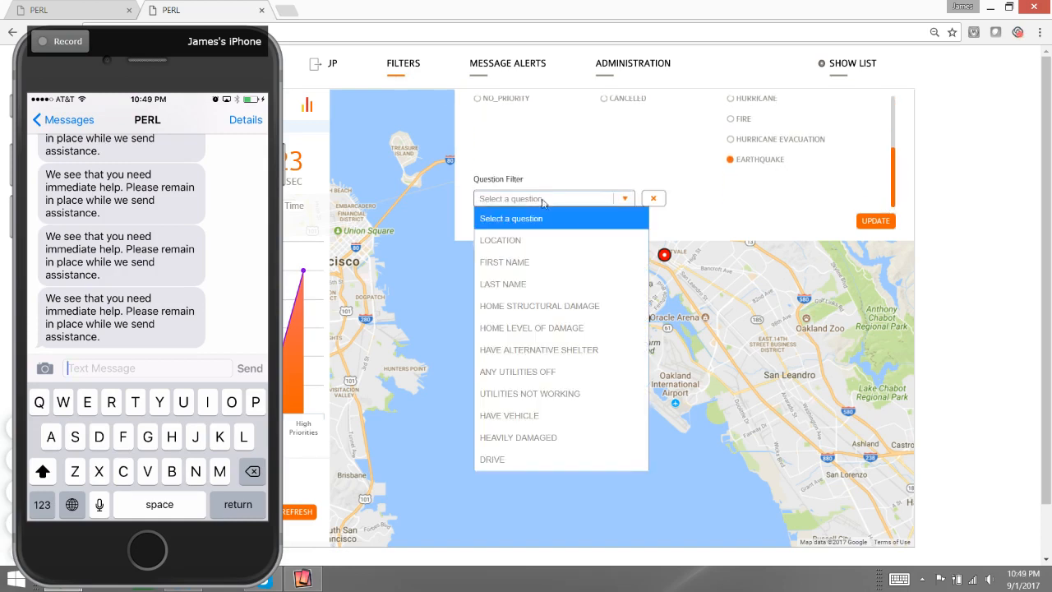
left_click(501, 240)
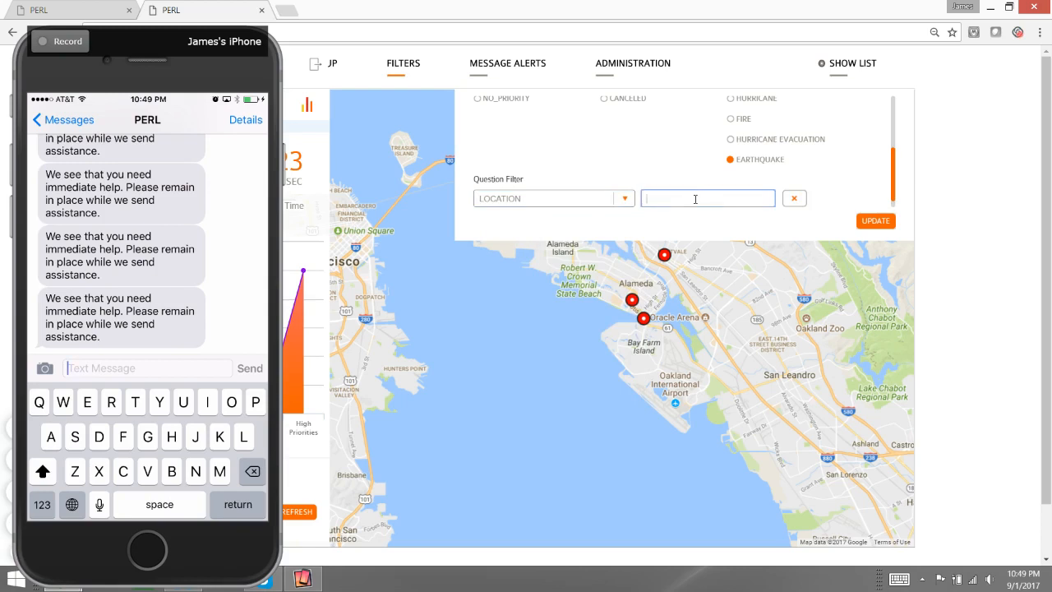
type("96")
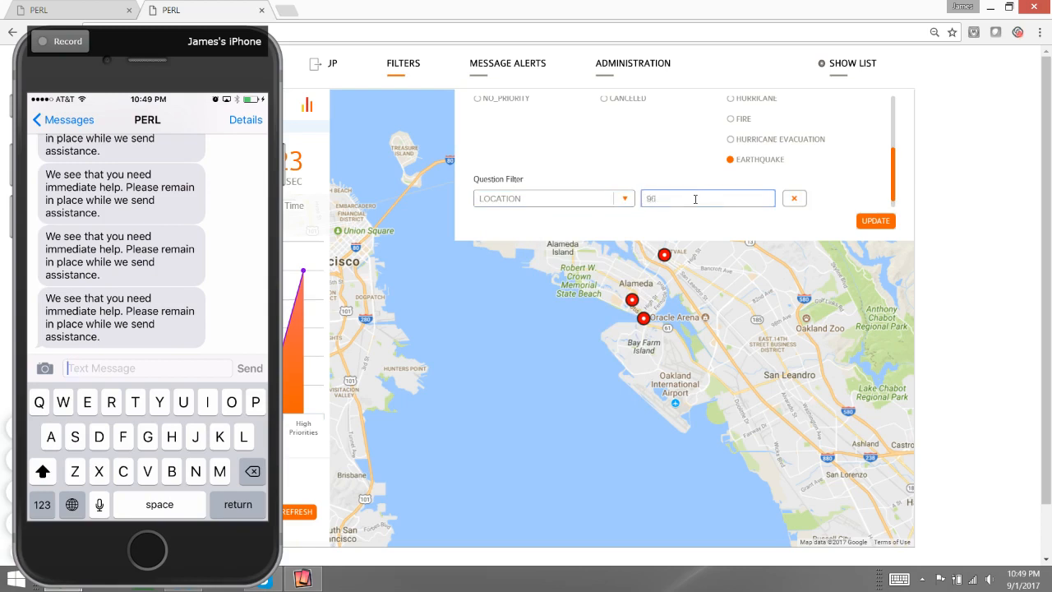
key("Backspace")
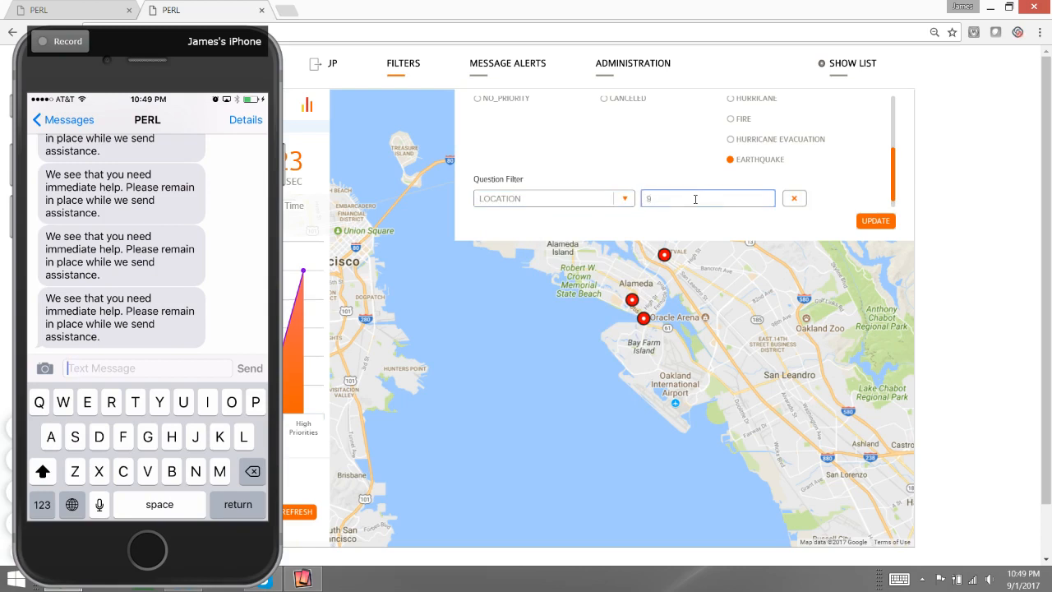
type("4602")
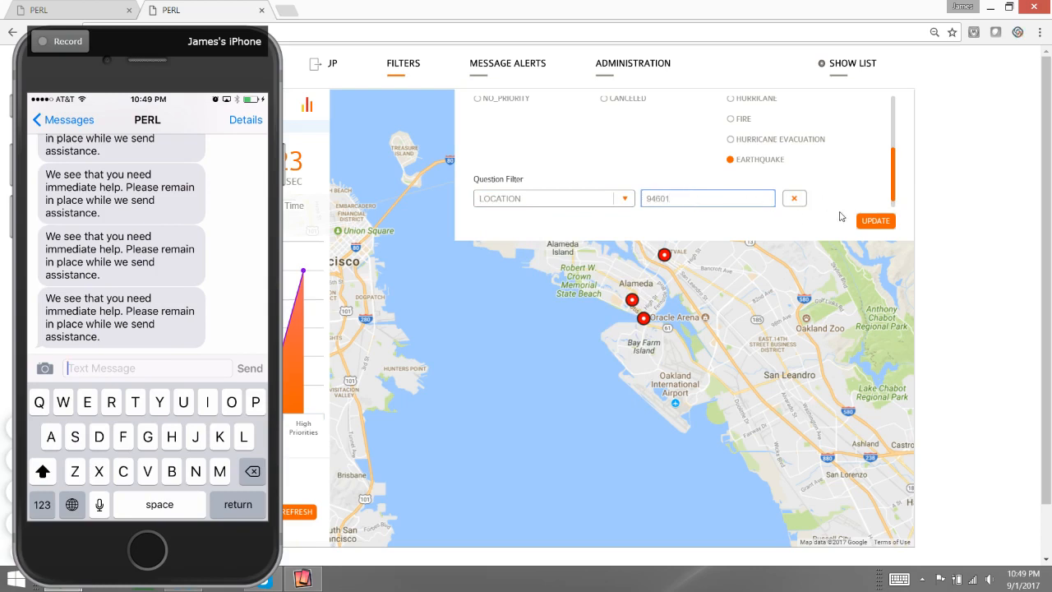
left_click(876, 220)
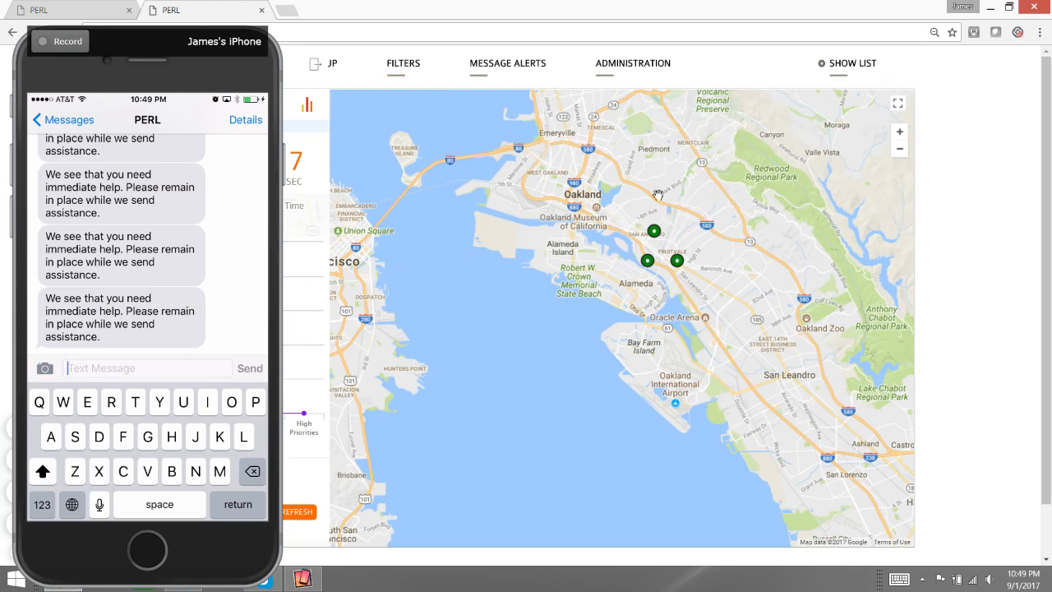
mouse_move(682, 256)
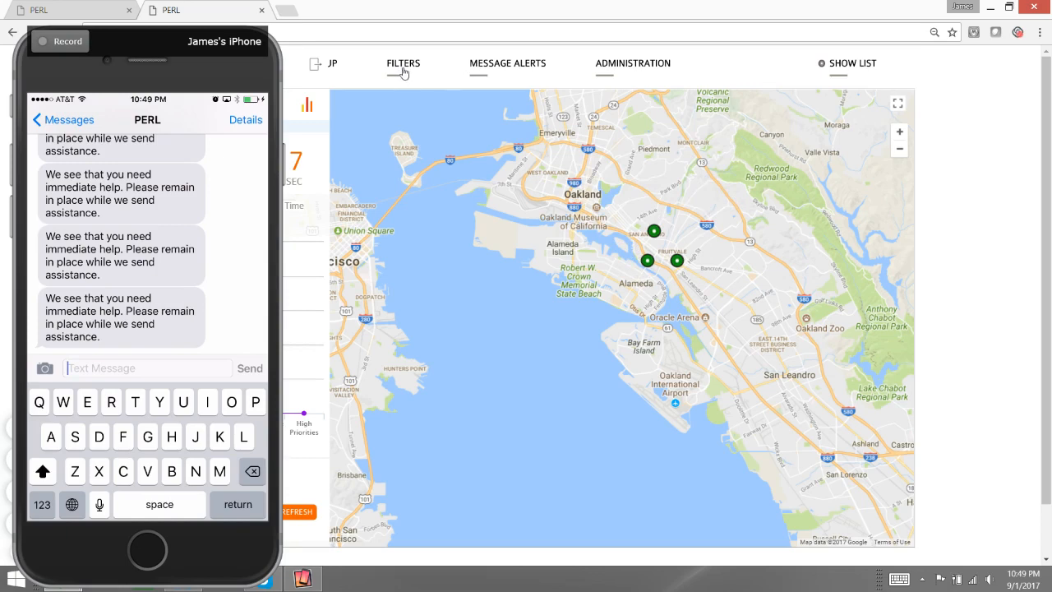
mouse_move(482, 69)
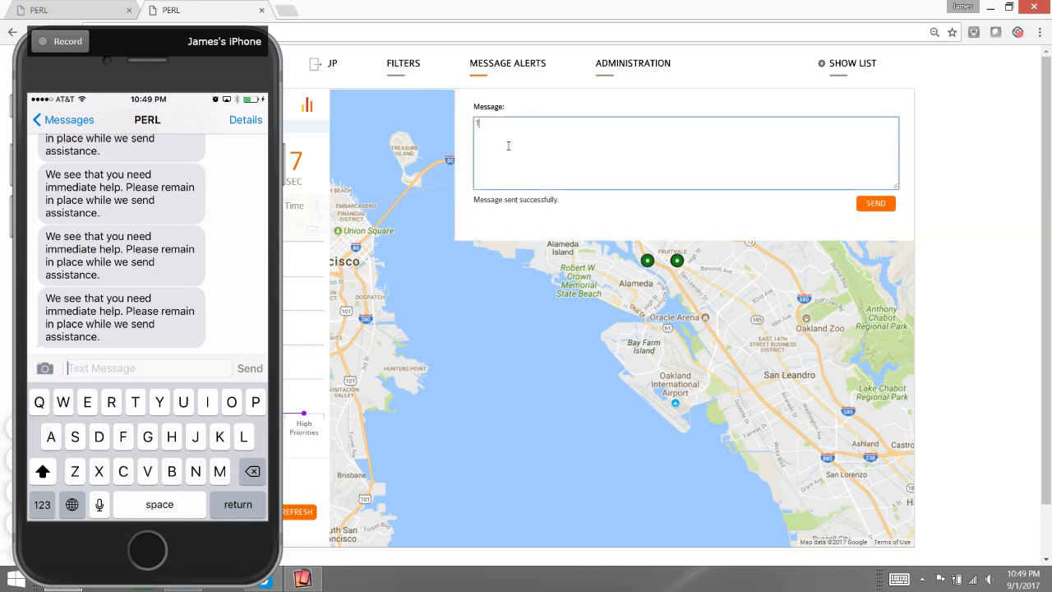
Type and send 'The shelter is full. Please wait for more information' to filtered citizens.
type("The shelter is full. P")
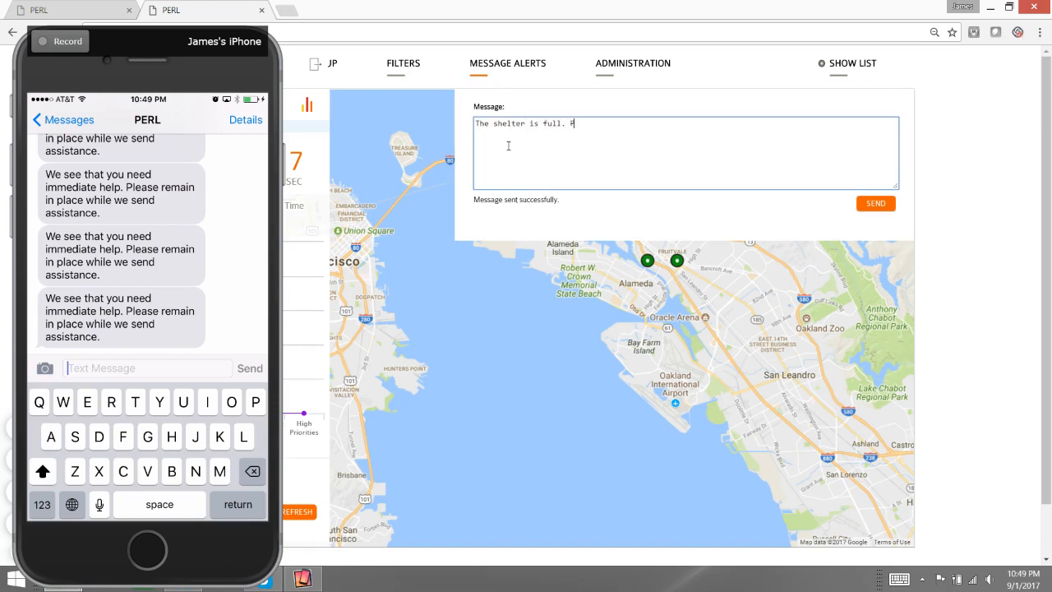
type("lease wait for")
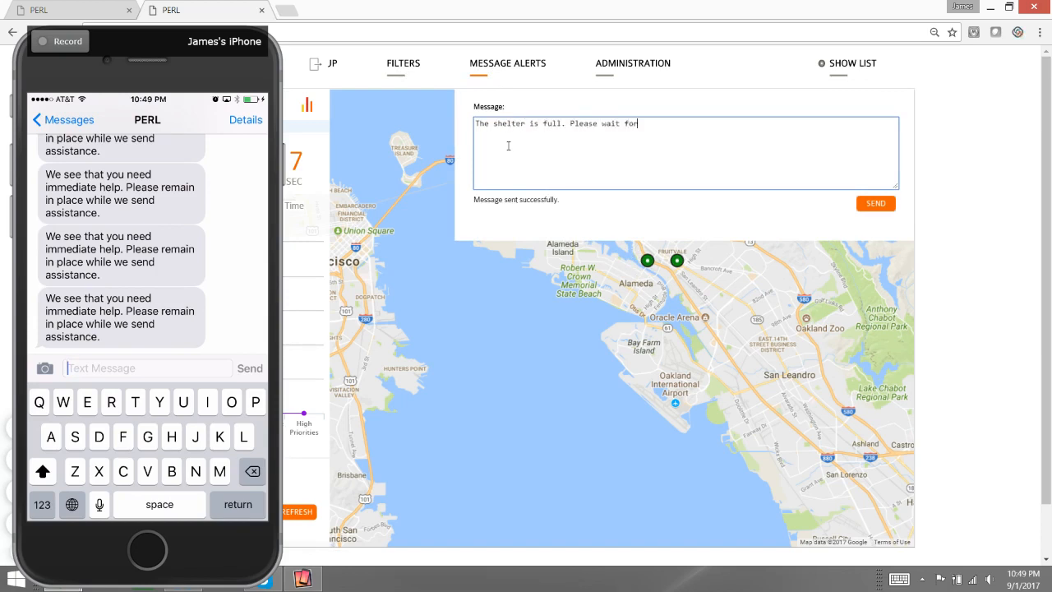
type("more information")
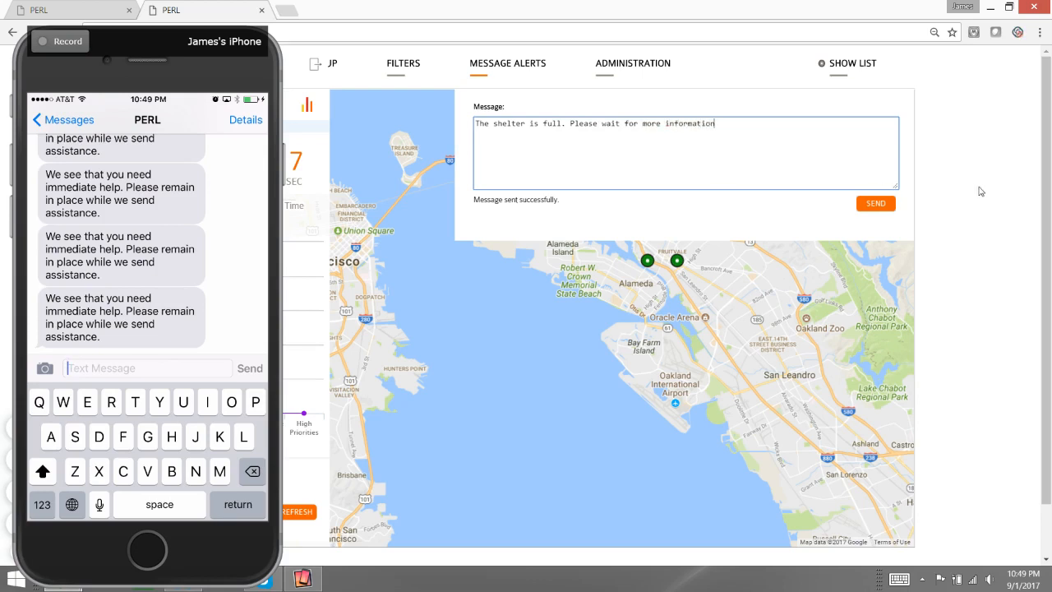
left_click(875, 203)
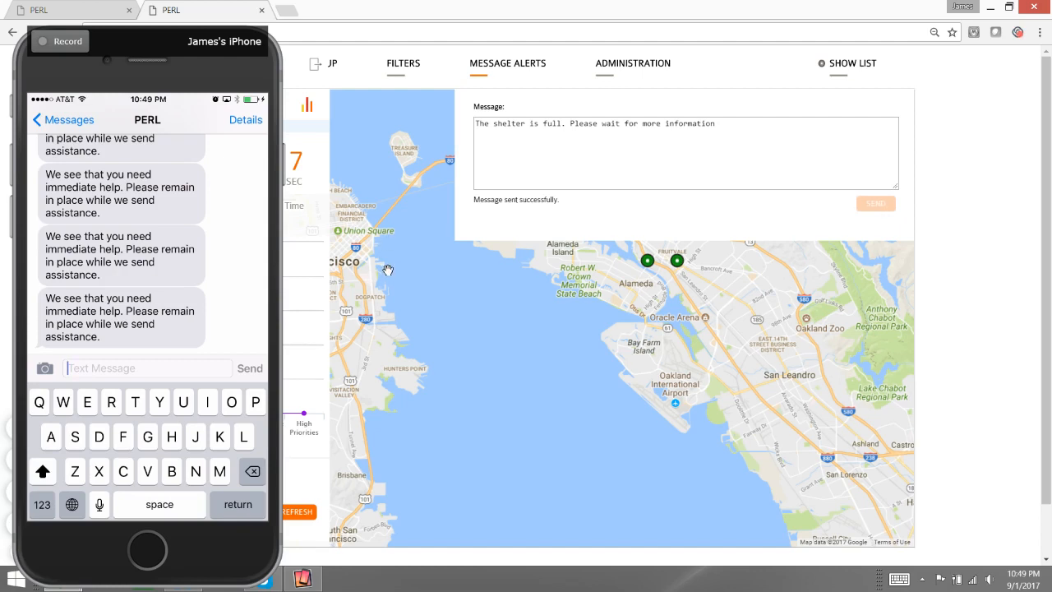
left_click(876, 203)
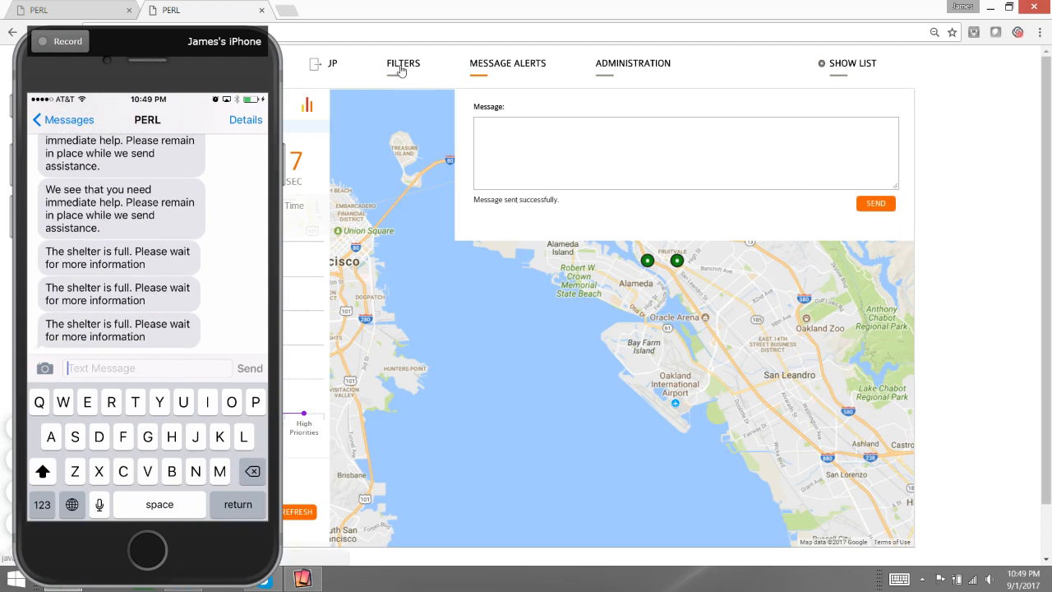
Adjust the filters to show the five citizens around Alameda Island.
left_click(403, 63)
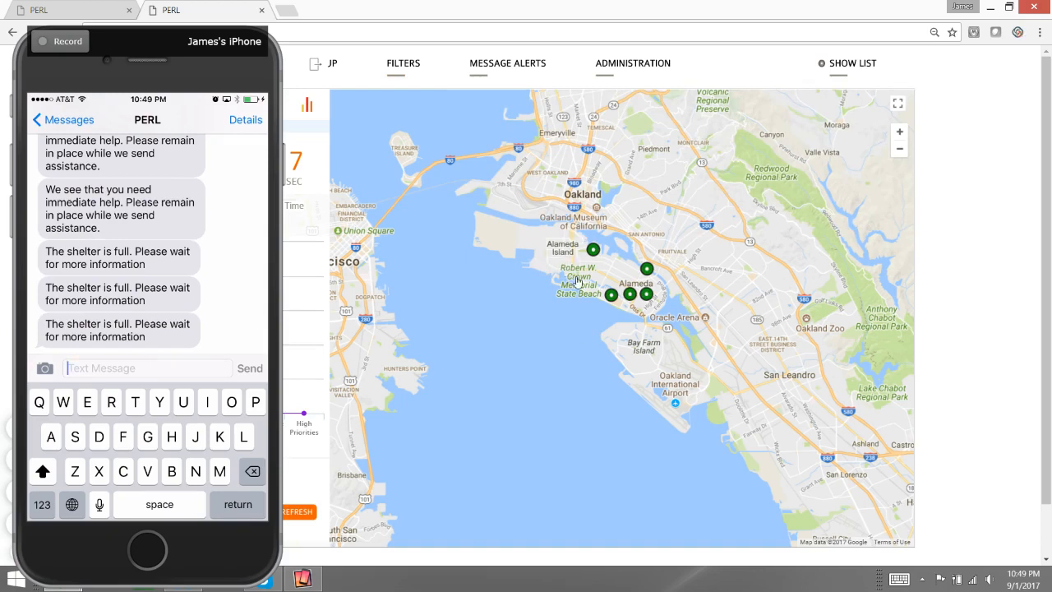
left_click(593, 250)
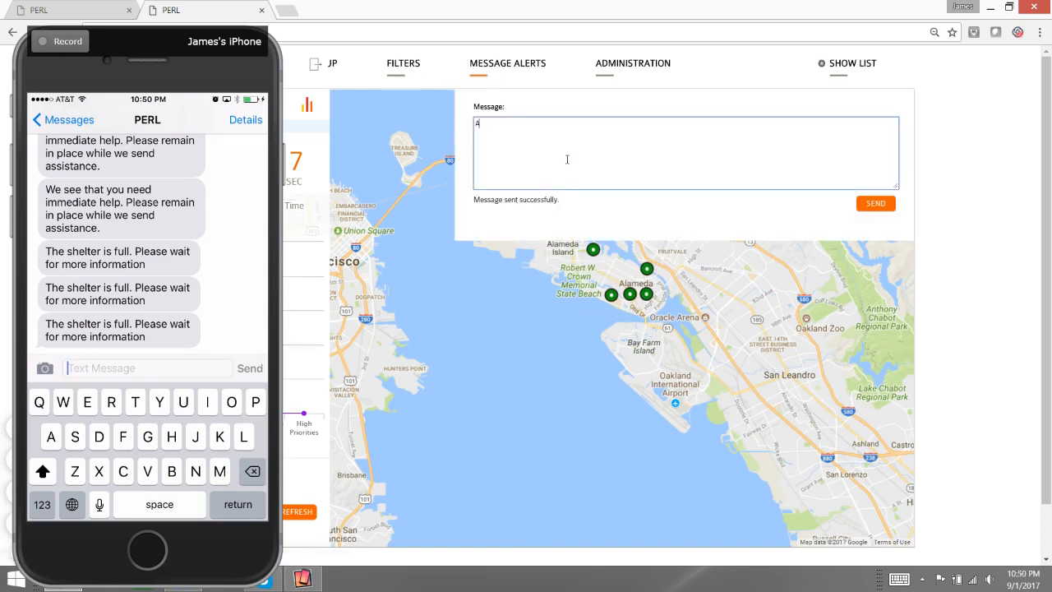
Type the Alameda bridge-damage alert, correct the 'damang' typo, and send it.
type("All brid")
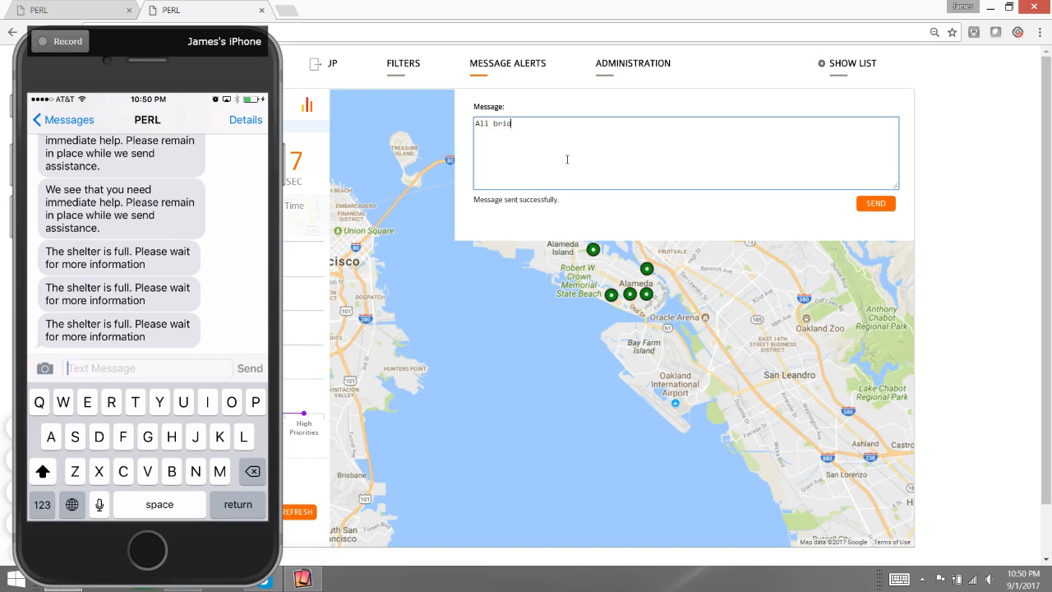
type("ges to A")
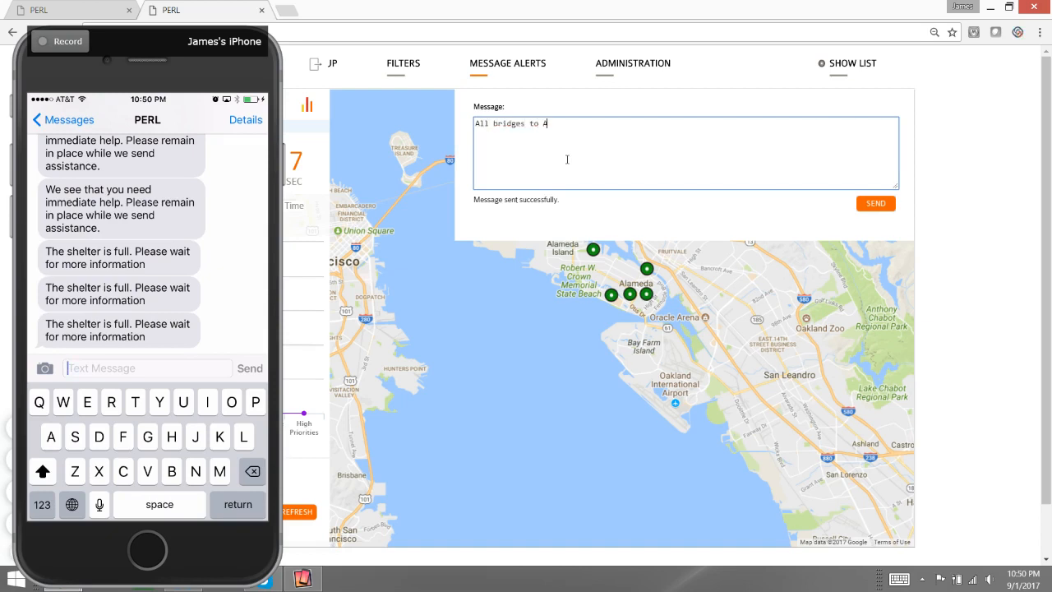
type("lameda")
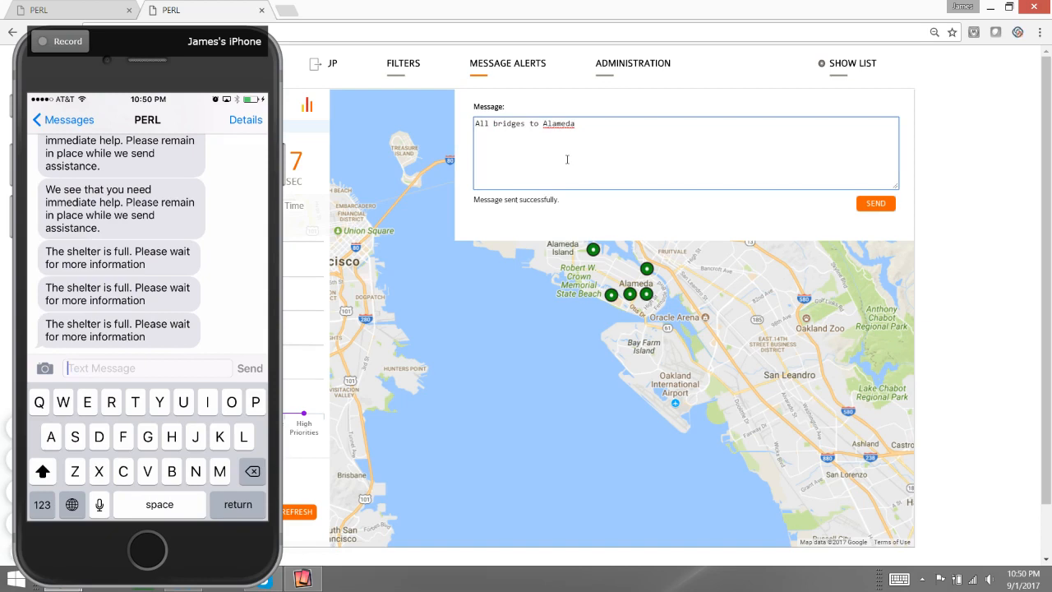
type("Islance a")
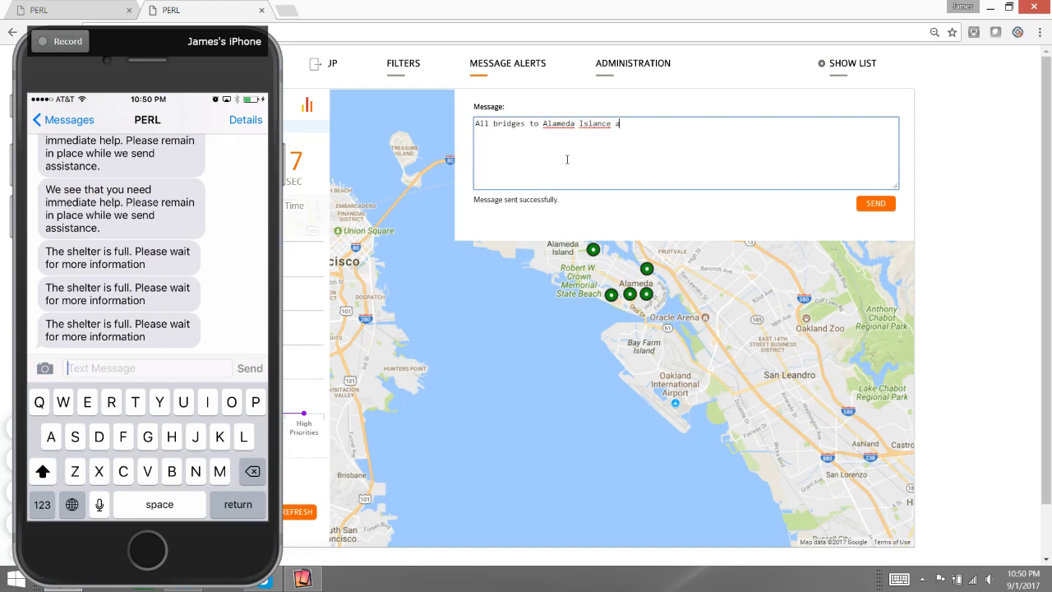
type("re damanged. Please")
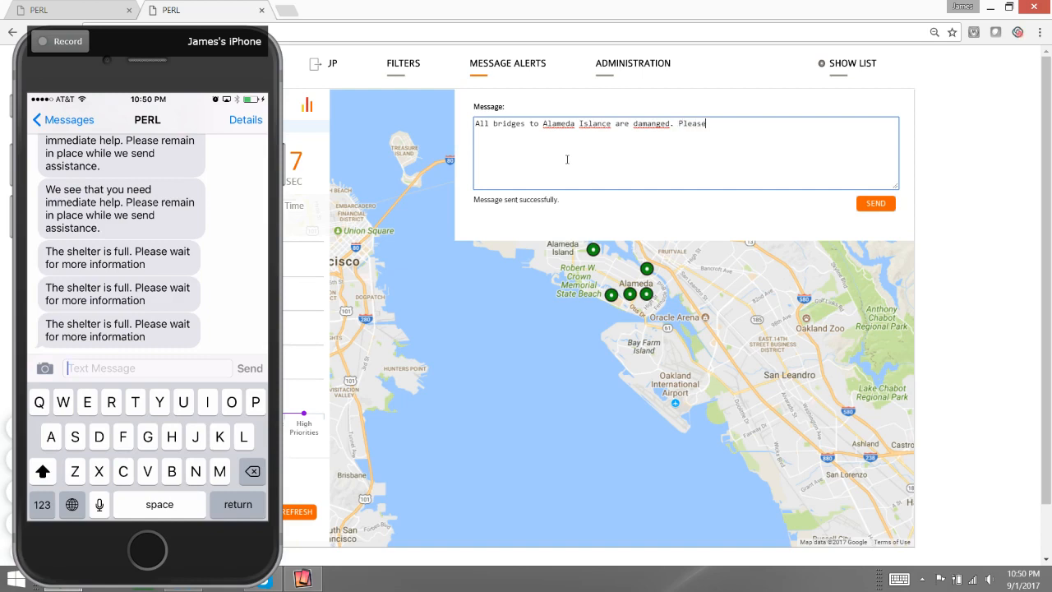
key("Backspace")
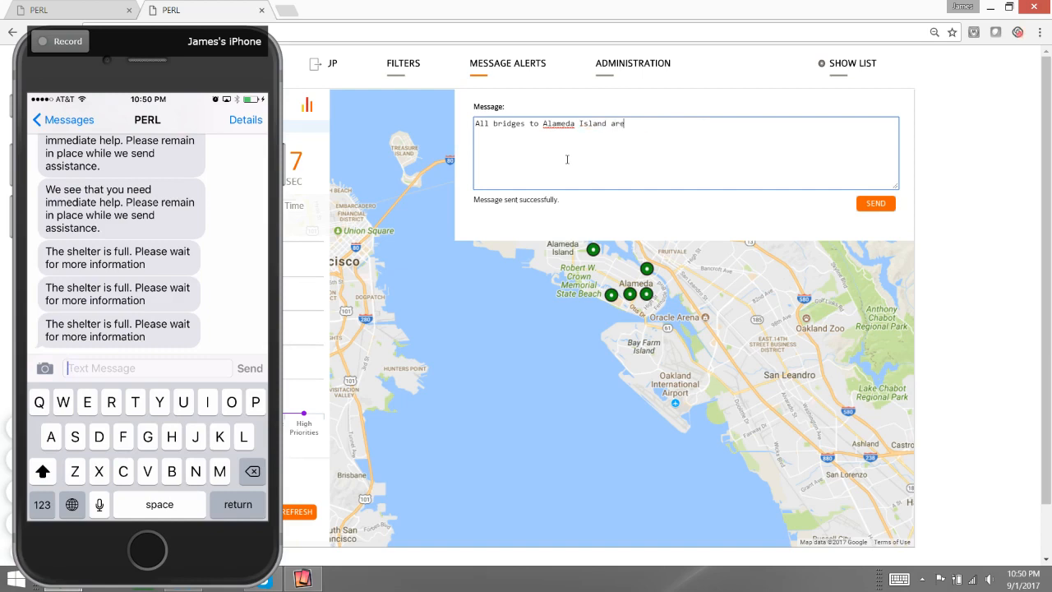
type("damaged. Please do not d")
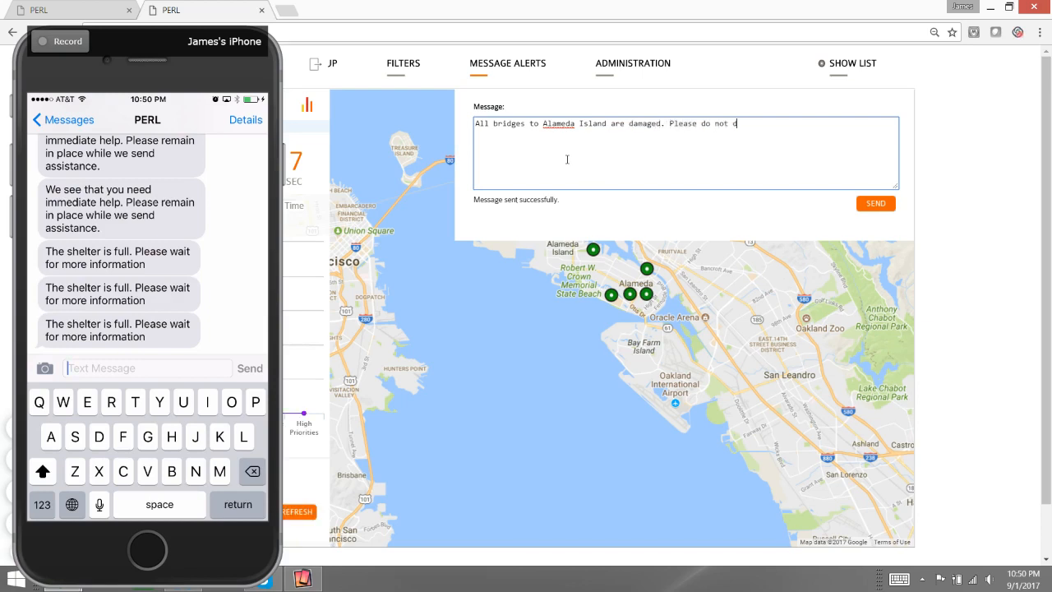
type("rive.")
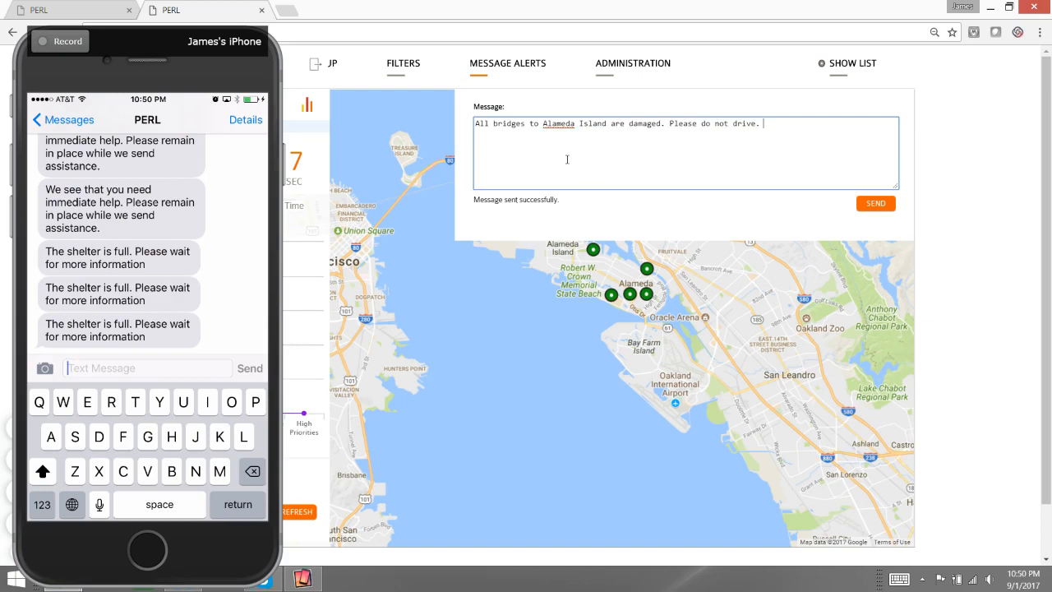
left_click(876, 204)
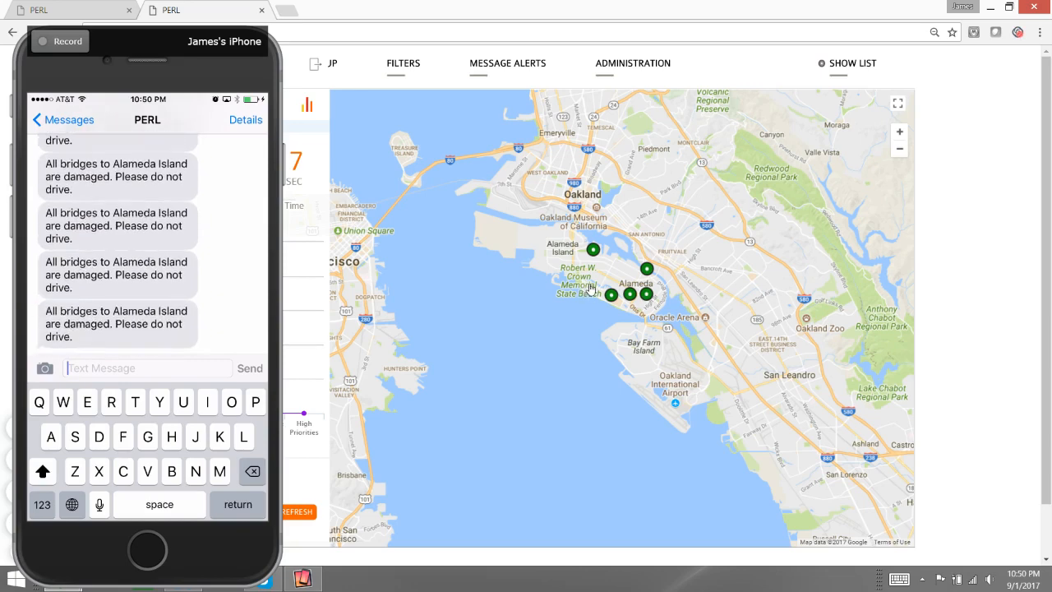
mouse_move(572, 301)
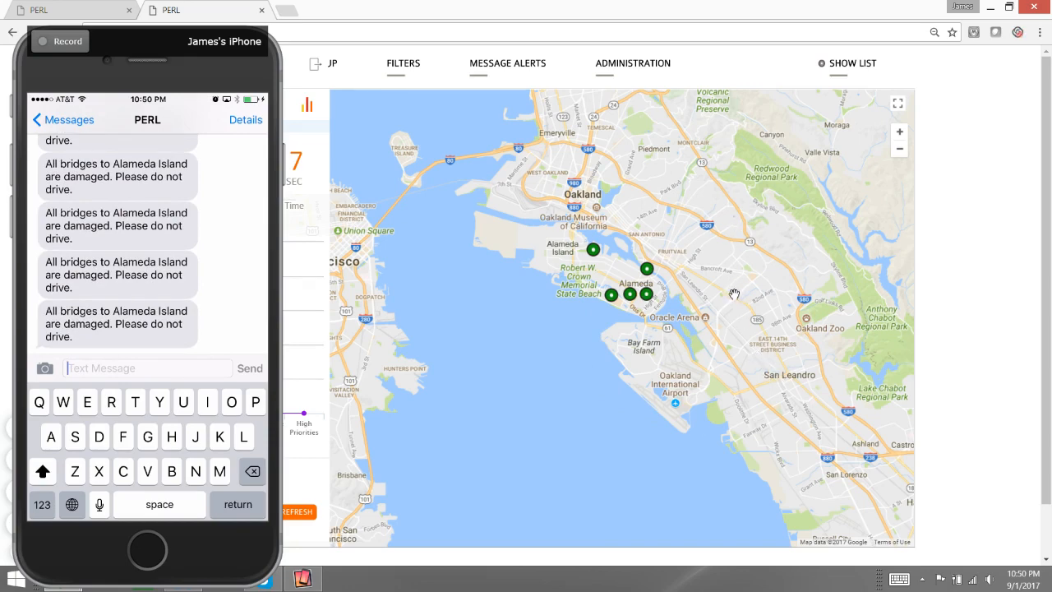
mouse_move(684, 330)
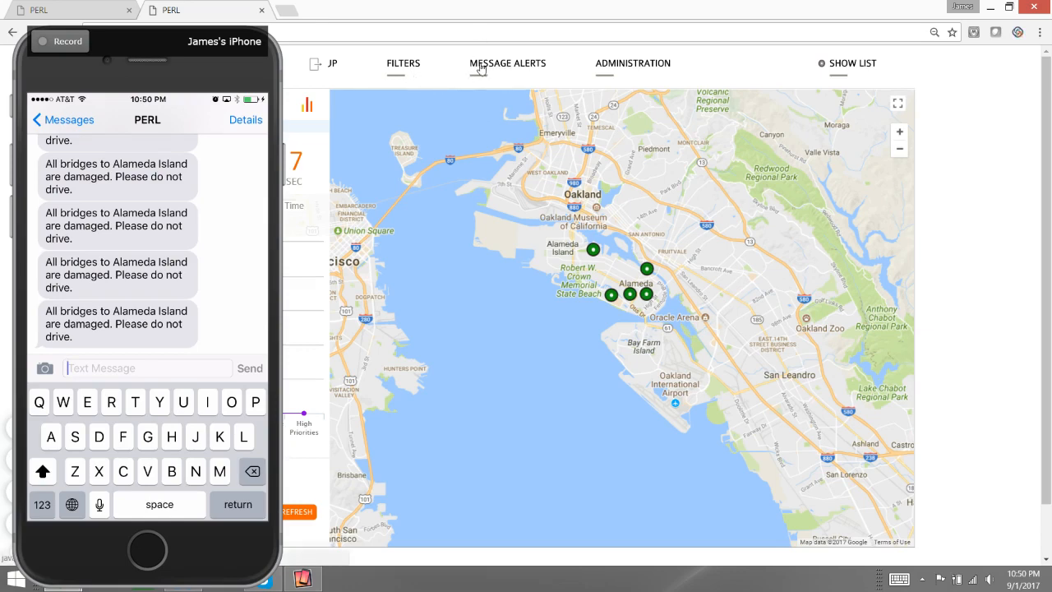
Add High priority to the map filter alongside Low to show more citizens.
left_click(402, 63)
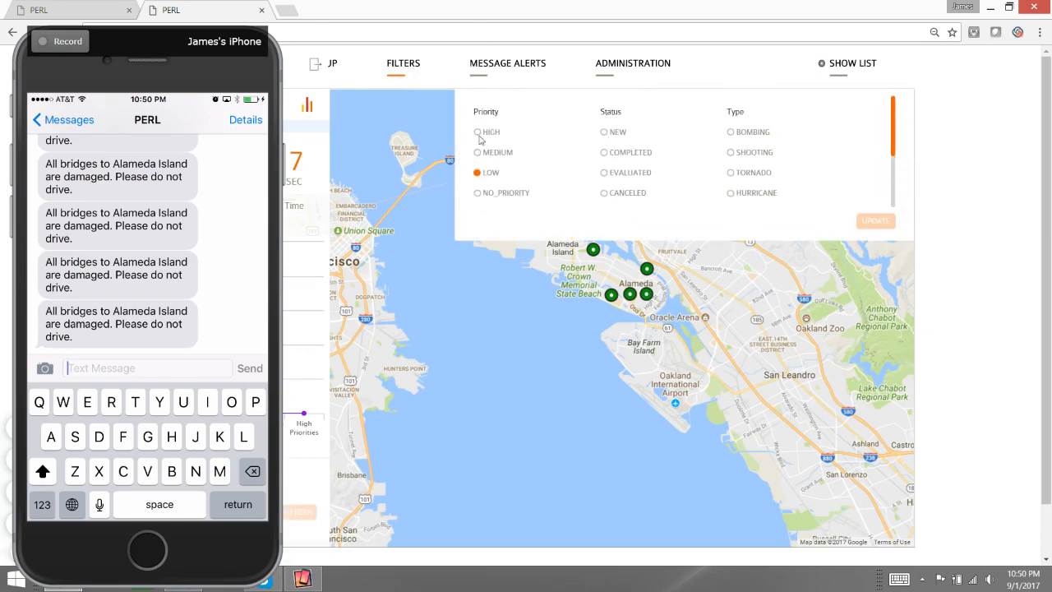
left_click(477, 133)
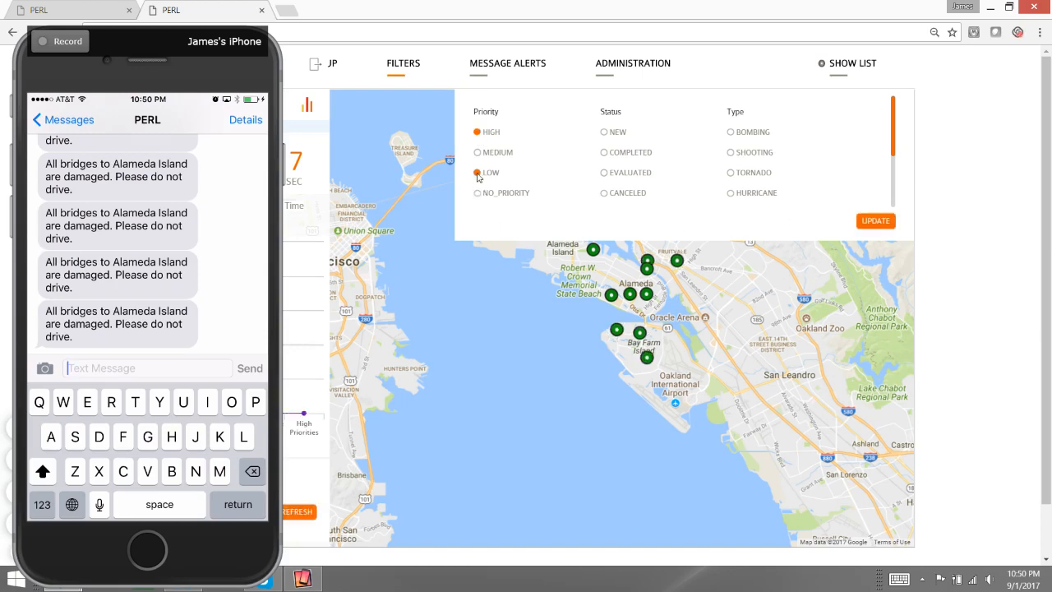